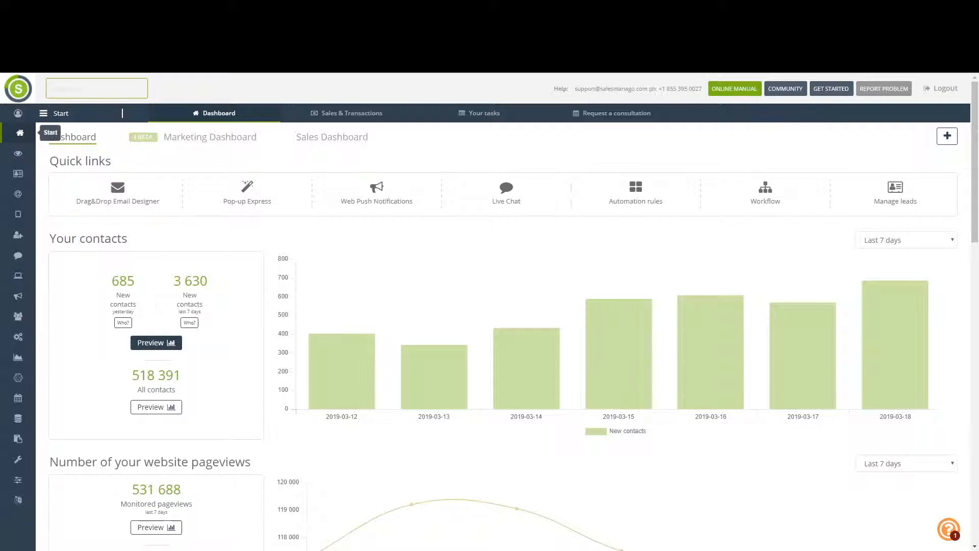
{"action": "mouse_move", "coordinate": [18, 153]}
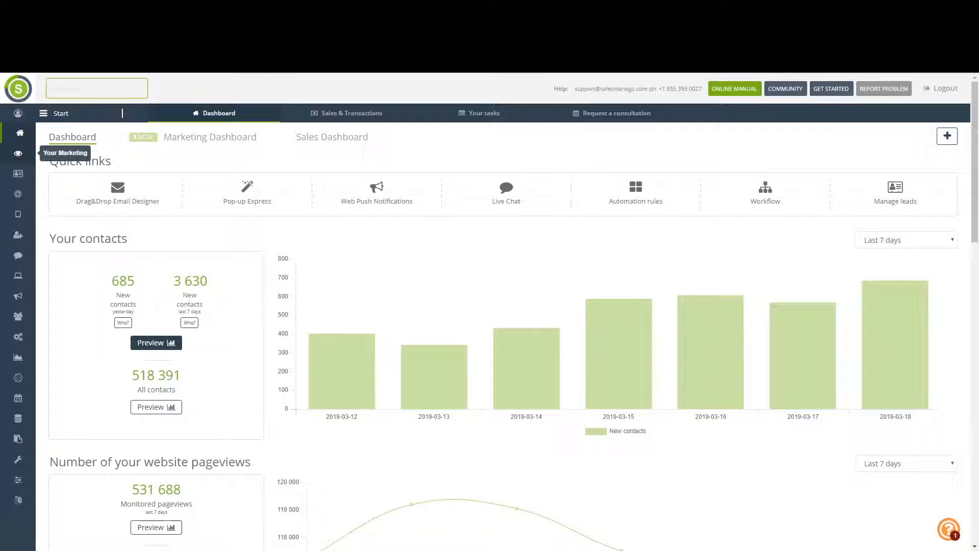
{"action": "mouse_move", "coordinate": [18, 174]}
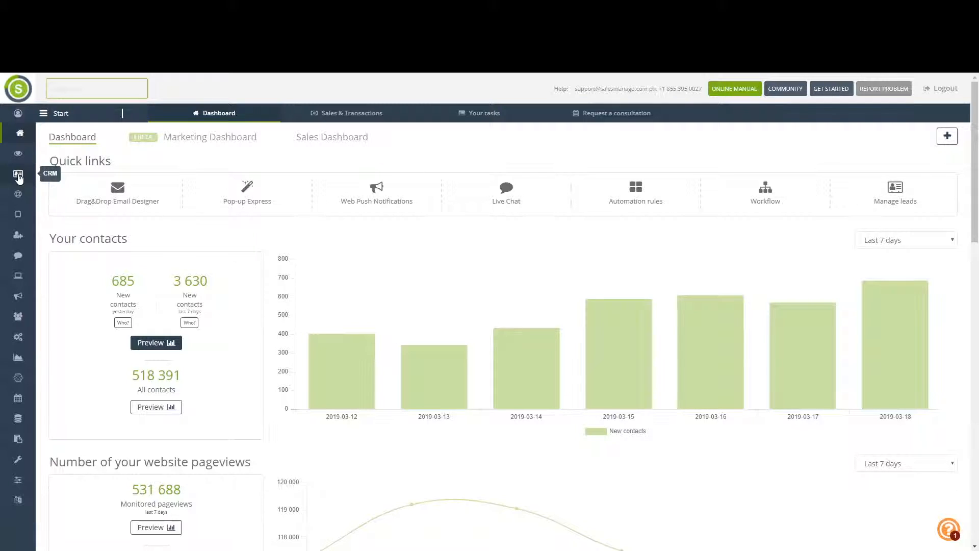
- Go from the dashboard into the CRM's Import Contacts area
{"action": "left_click", "coordinate": [19, 176]}
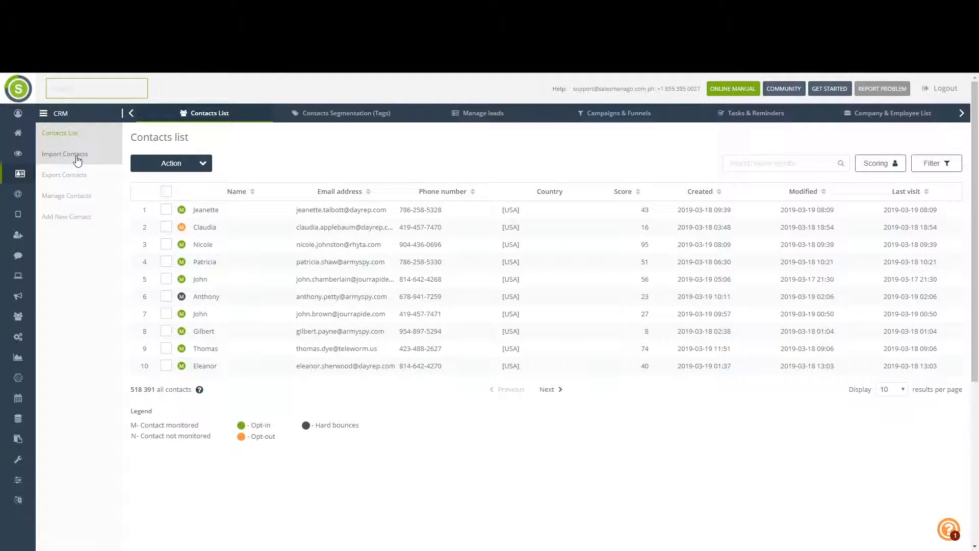
{"action": "left_click", "coordinate": [64, 154]}
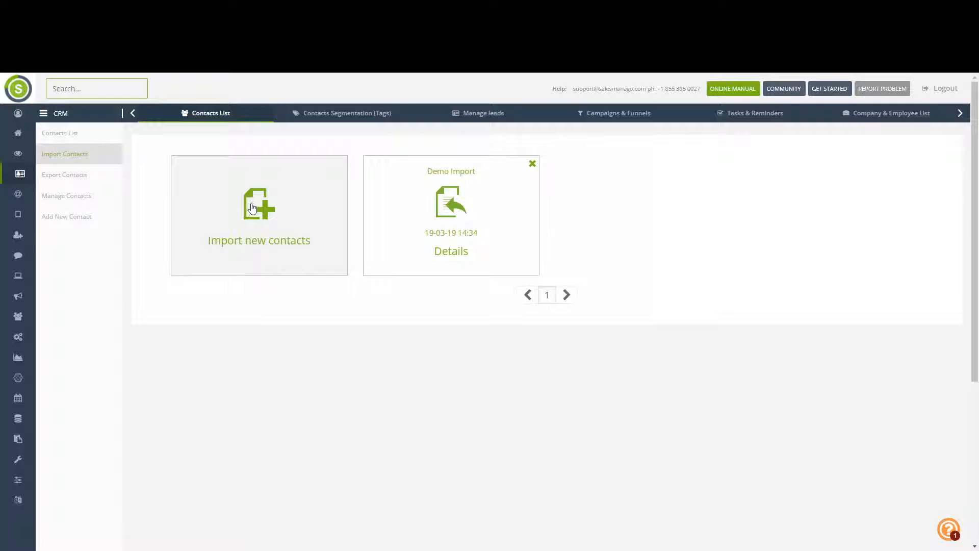
{"action": "mouse_move", "coordinate": [274, 213]}
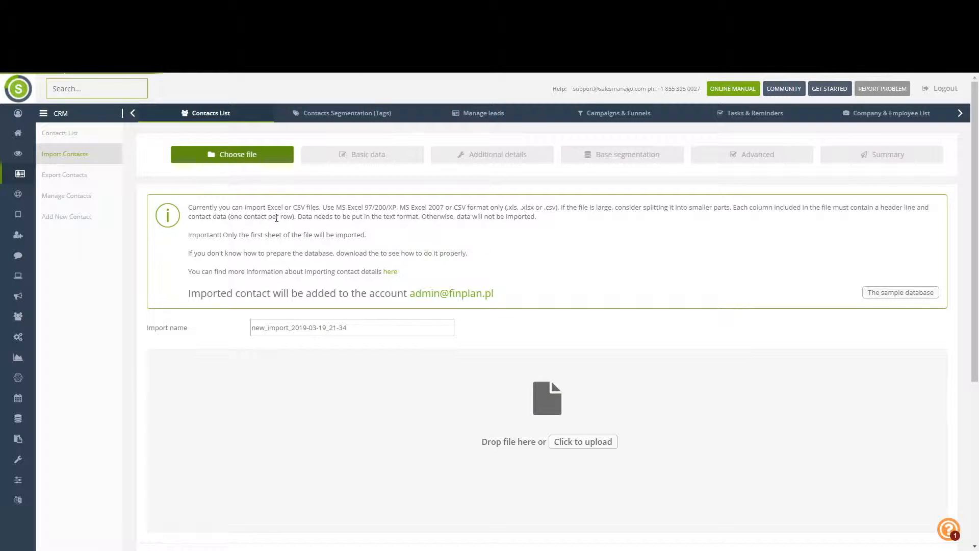
- Name the new import 'Import 01' and upload contactimport_en.xlsx as its source file
{"action": "scroll", "scroll_direction": "down", "scroll_amount": 3}
{"action": "type", "text": "Import"}
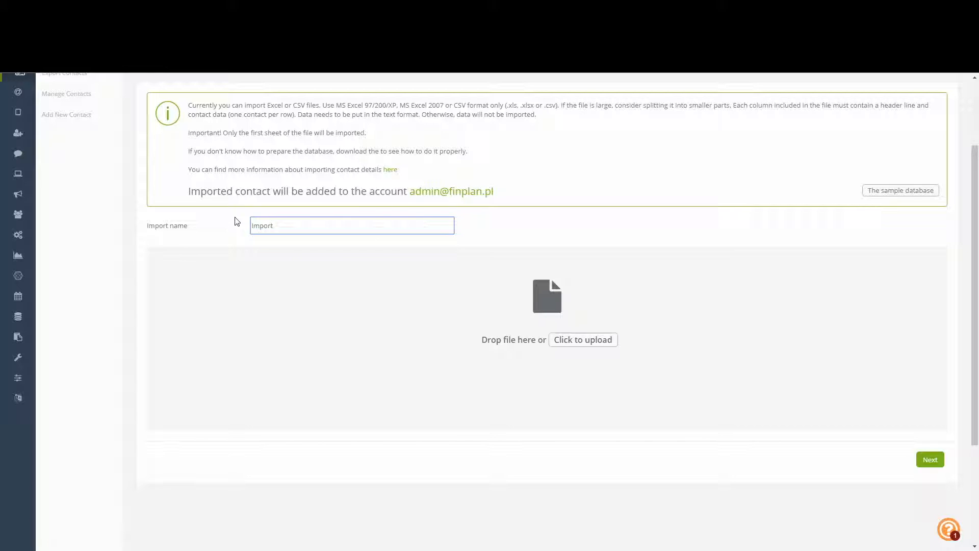
{"action": "type", "text": "01"}
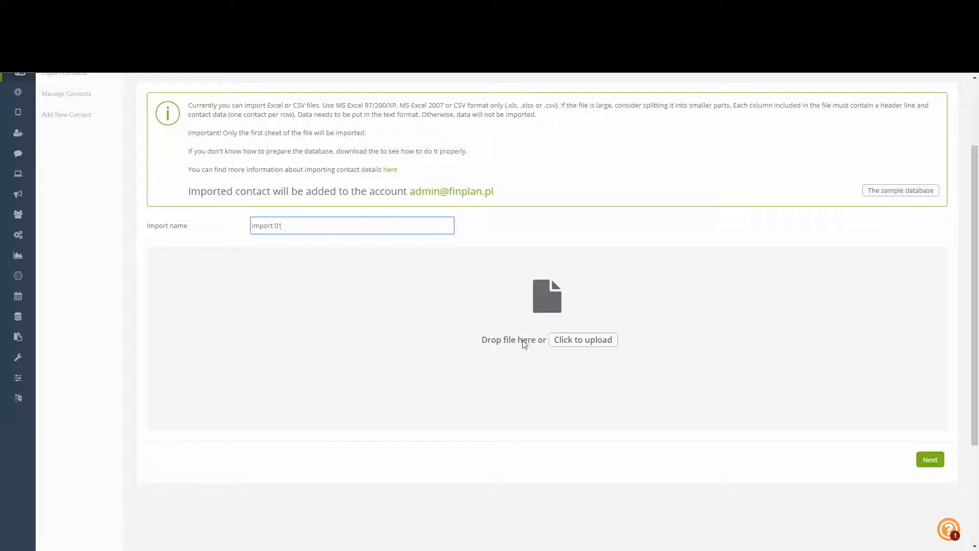
{"action": "mouse_move", "coordinate": [582, 339]}
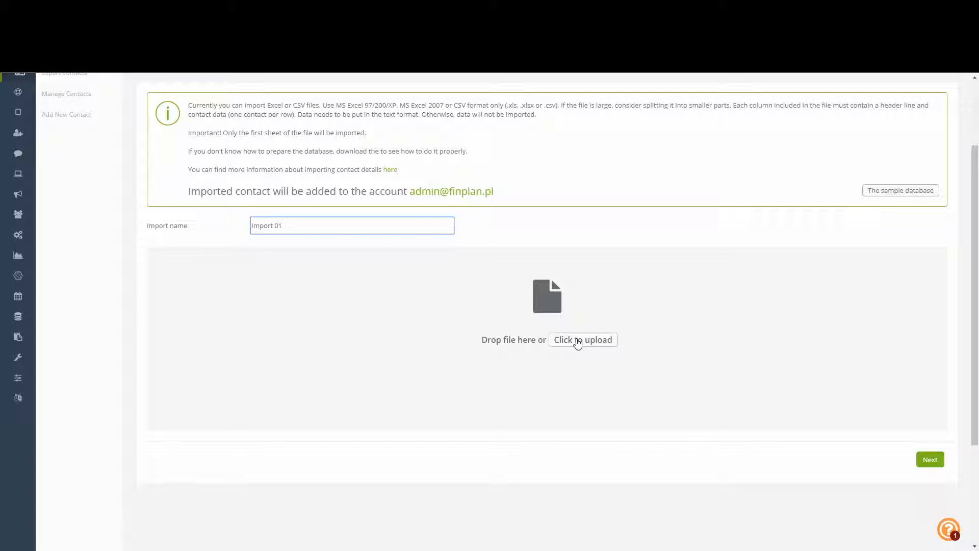
{"action": "left_click", "coordinate": [582, 339]}
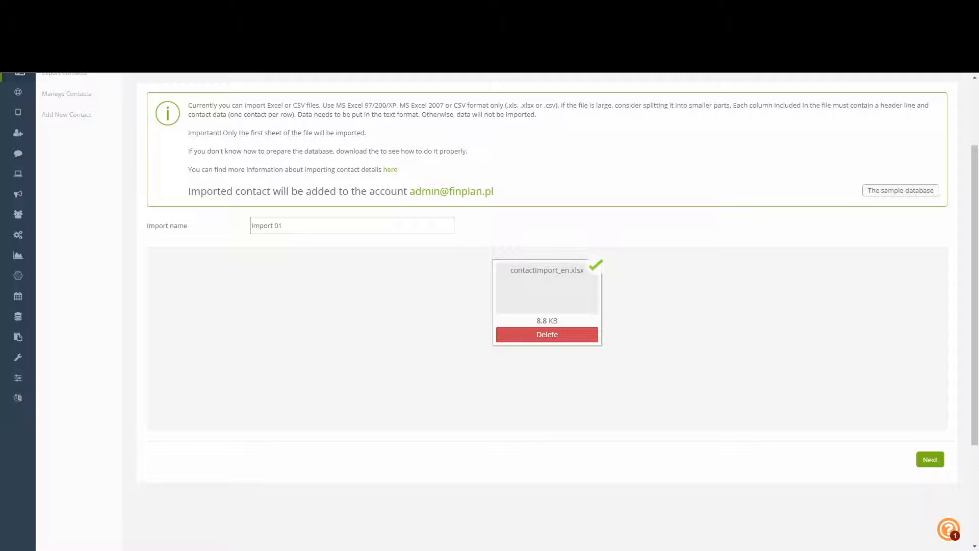
- Advance to the basic data step listing the file's columns for mapping
{"action": "left_click", "coordinate": [931, 459]}
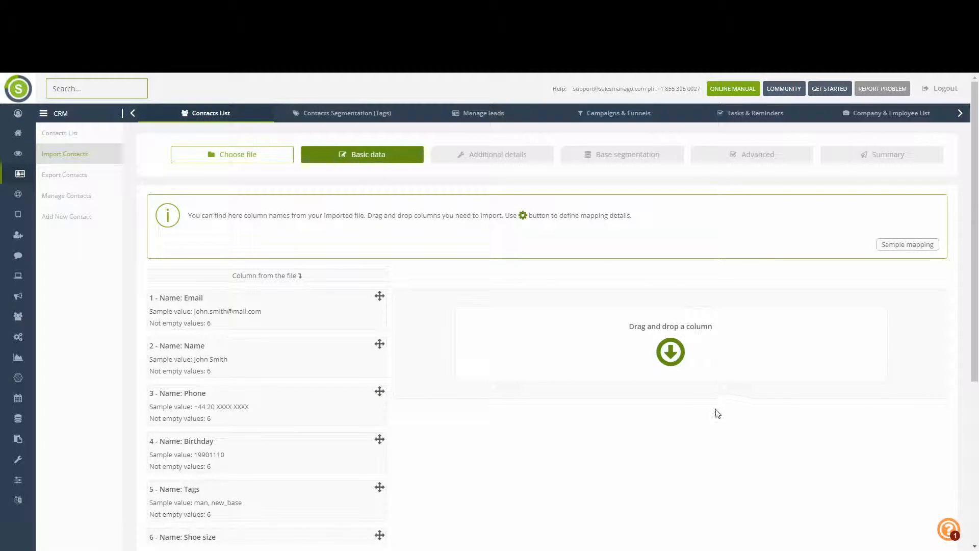
{"action": "mouse_move", "coordinate": [592, 366]}
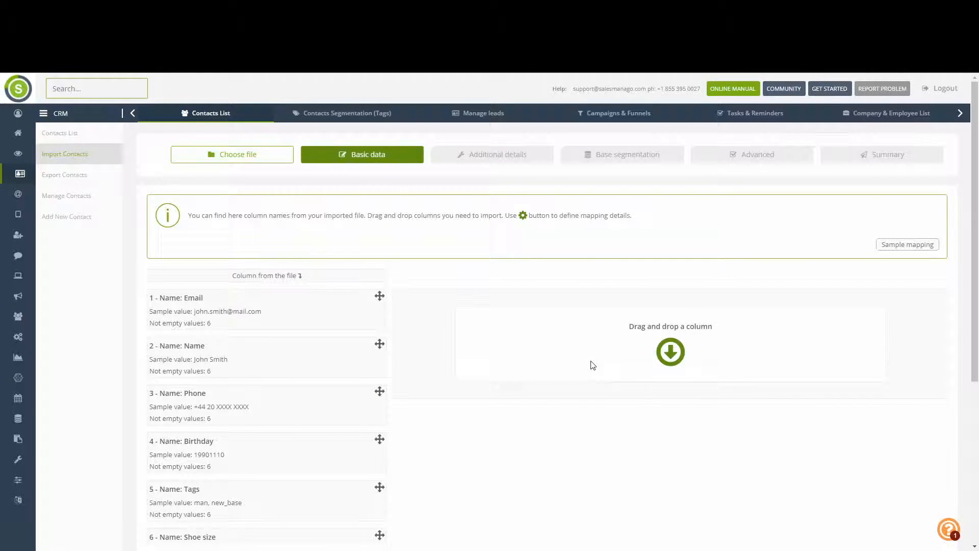
{"action": "mouse_move", "coordinate": [353, 191]}
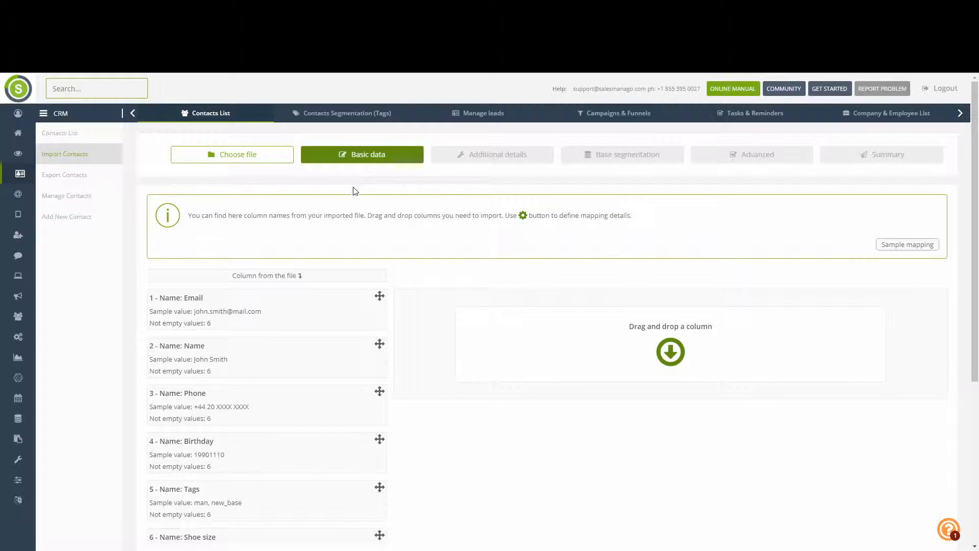
{"action": "mouse_move", "coordinate": [354, 196]}
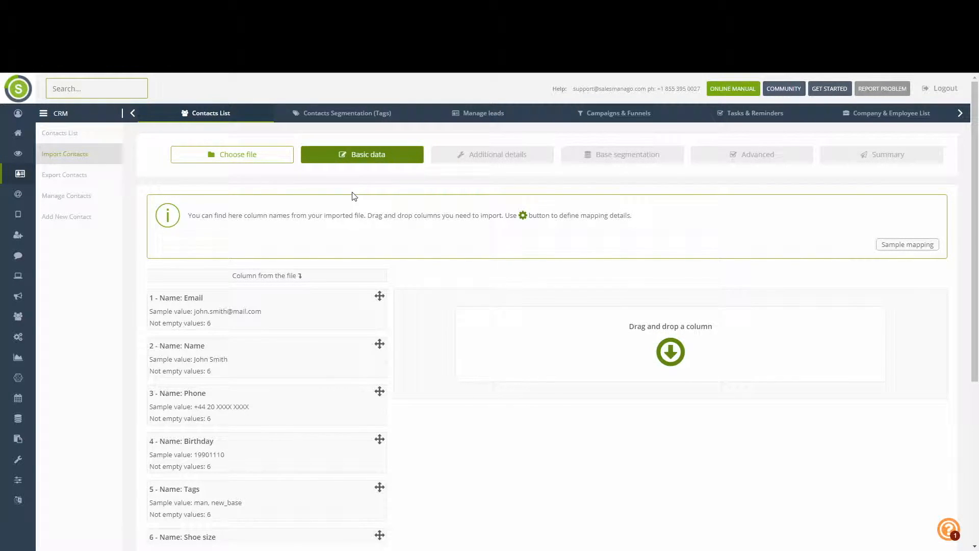
{"action": "scroll", "scroll_direction": "down", "scroll_amount": 3}
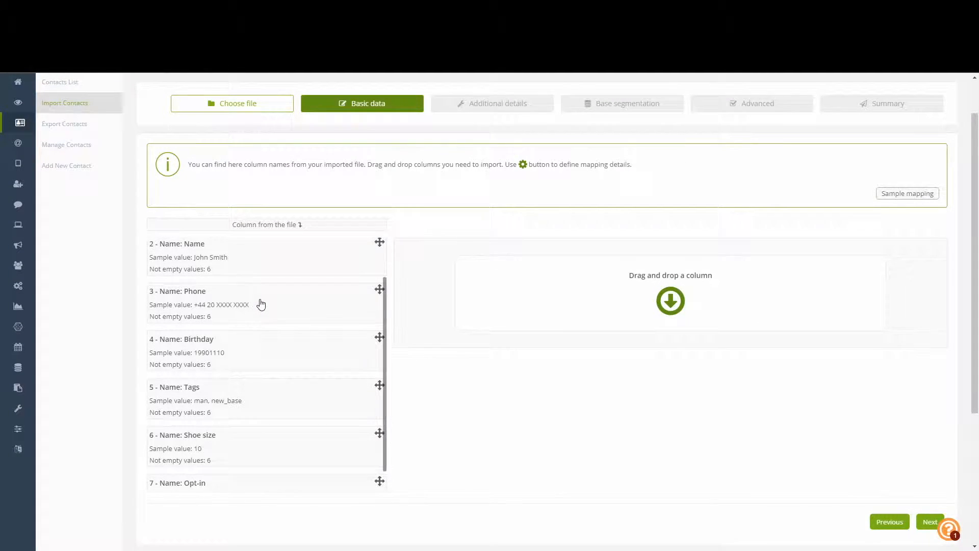
{"action": "scroll", "scroll_direction": "up", "scroll_amount": 3}
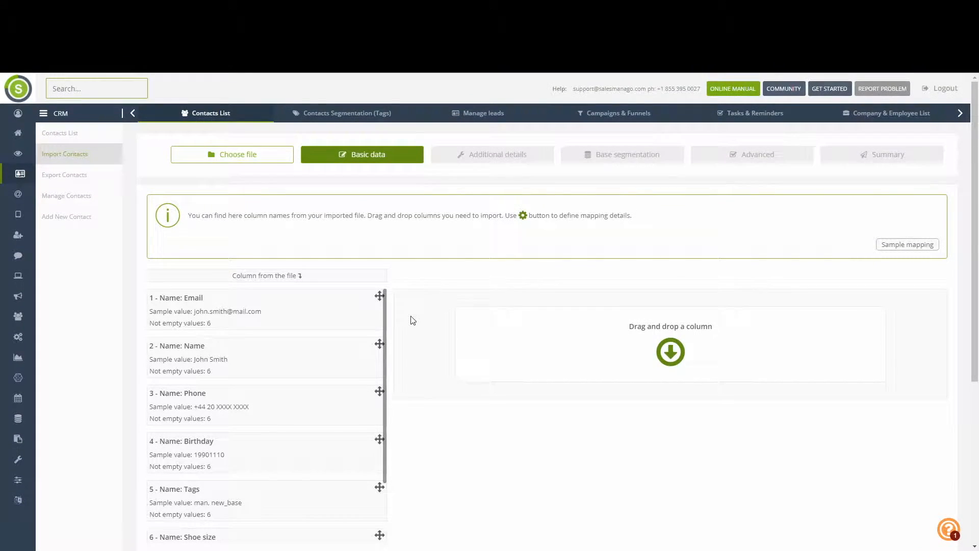
{"action": "scroll", "scroll_direction": "down", "scroll_amount": 3}
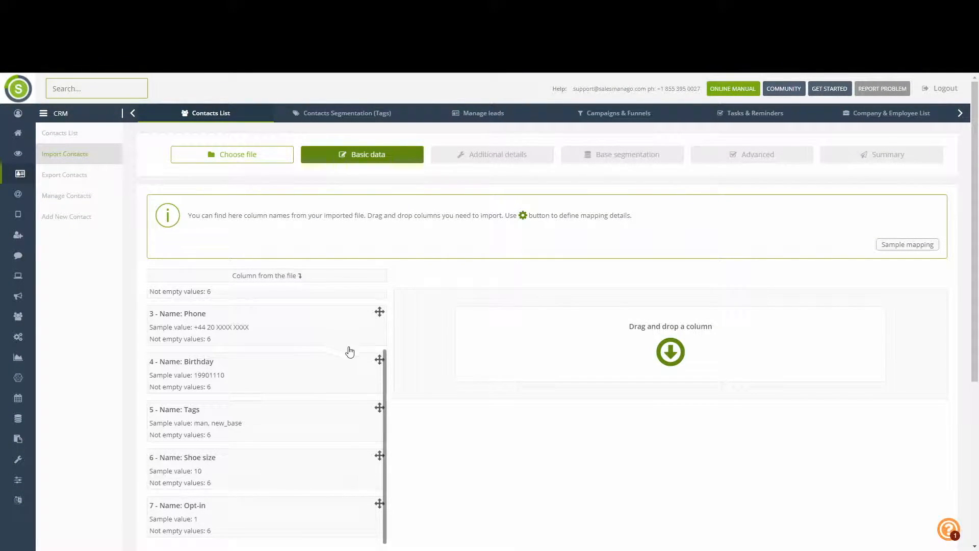
{"action": "mouse_move", "coordinate": [412, 350]}
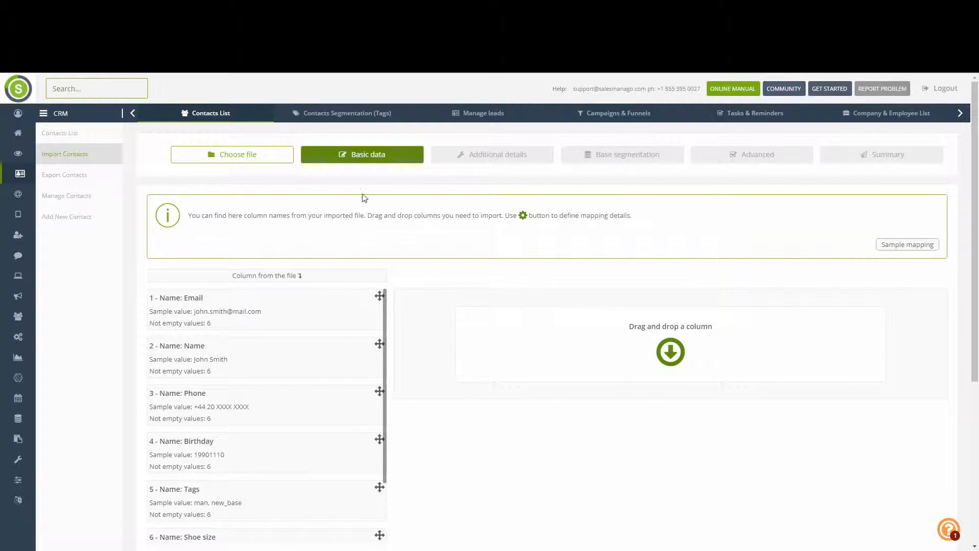
{"action": "mouse_move", "coordinate": [246, 307]}
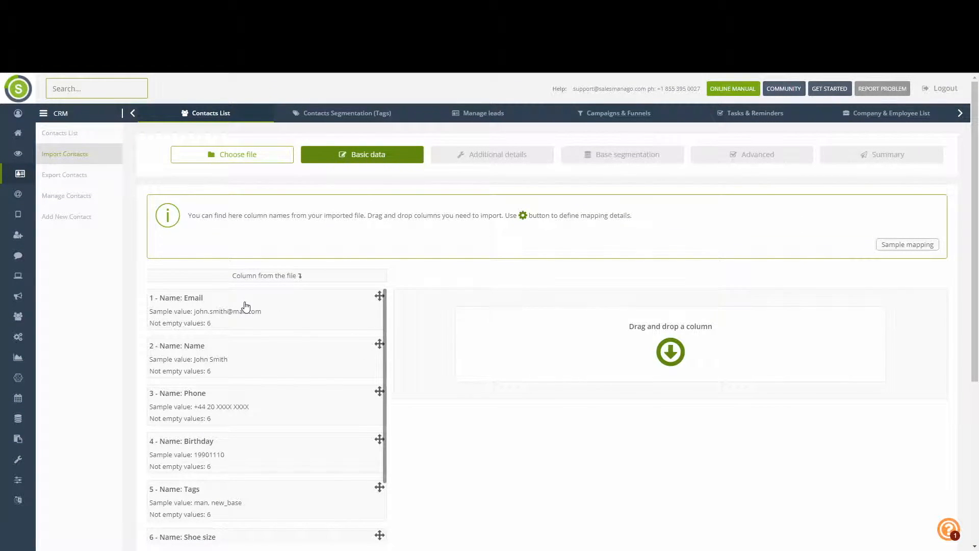
{"action": "mouse_move", "coordinate": [208, 315]}
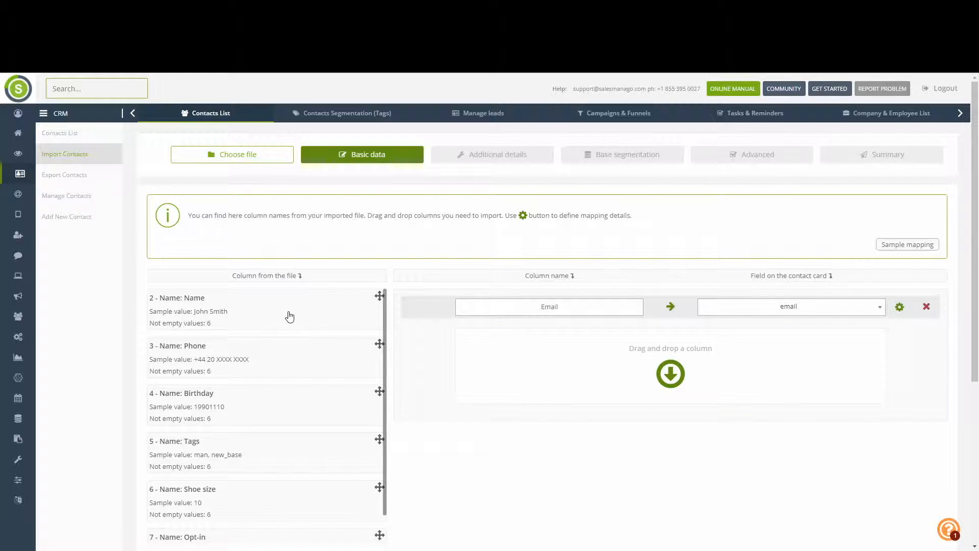
- Map the Phone column to the phone field and Birthday to the birthday field
{"action": "scroll", "scroll_direction": "down", "scroll_amount": 3}
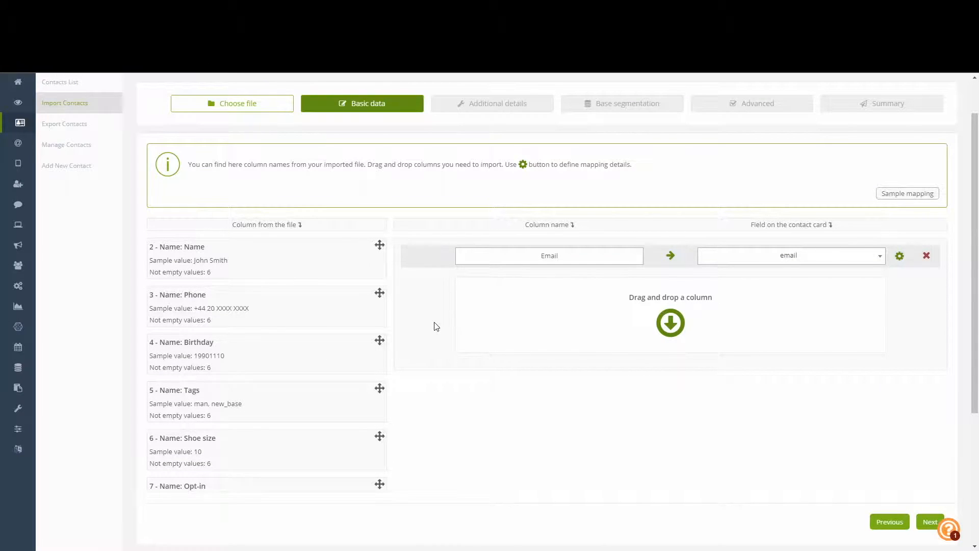
{"action": "mouse_move", "coordinate": [481, 352]}
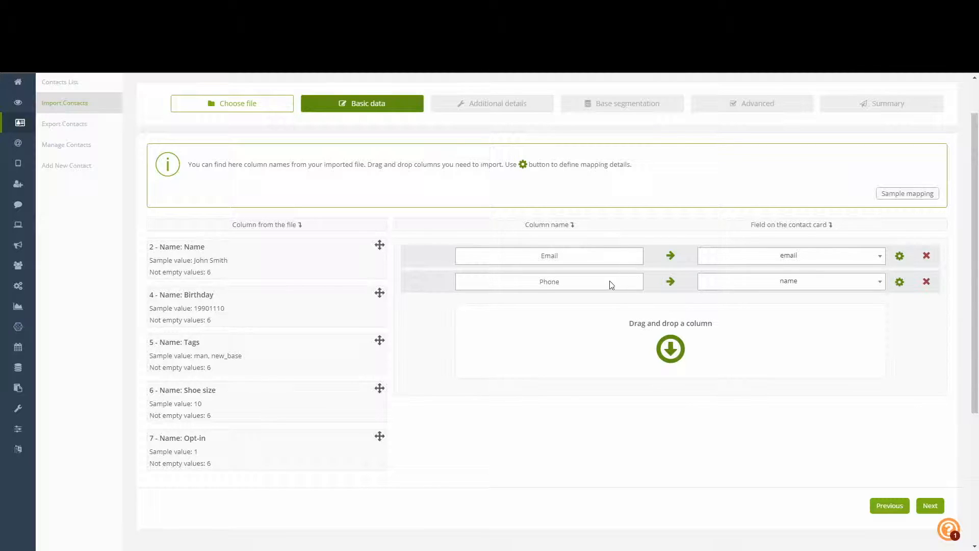
{"action": "mouse_move", "coordinate": [578, 289]}
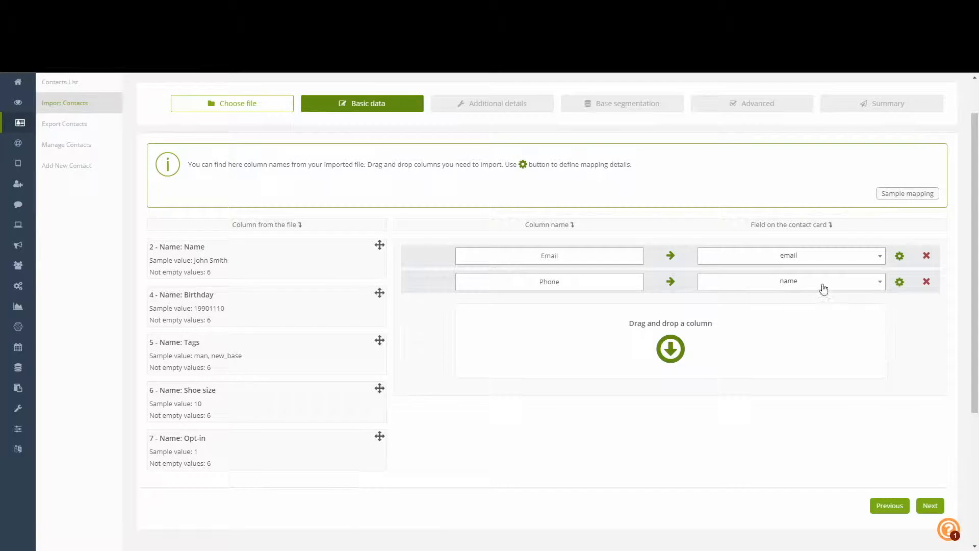
{"action": "left_click", "coordinate": [792, 281]}
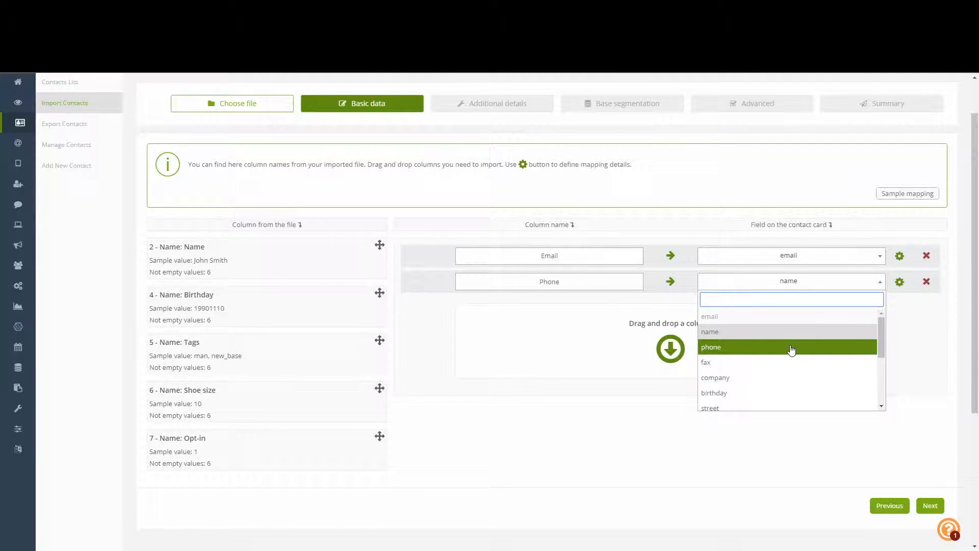
{"action": "left_click", "coordinate": [711, 347]}
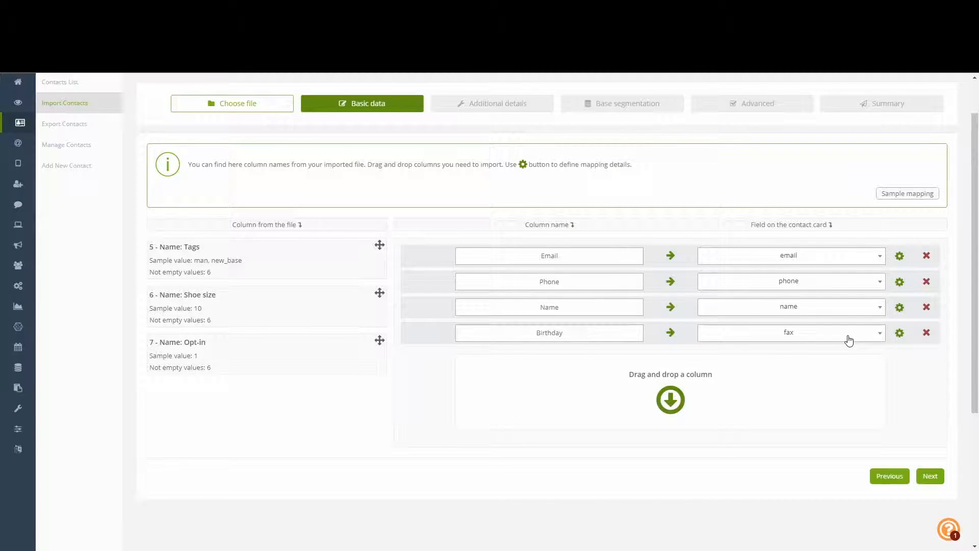
{"action": "left_click", "coordinate": [789, 332]}
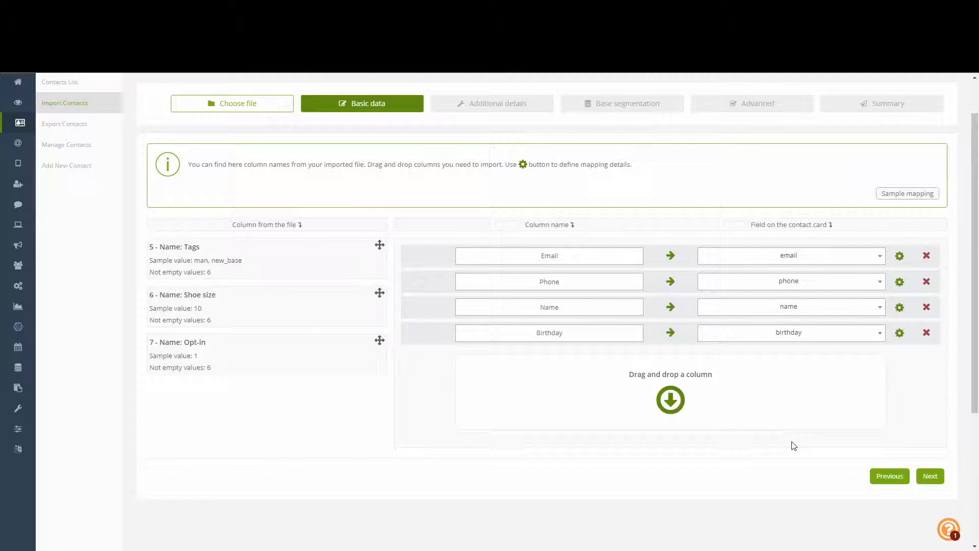
{"action": "mouse_move", "coordinate": [392, 307]}
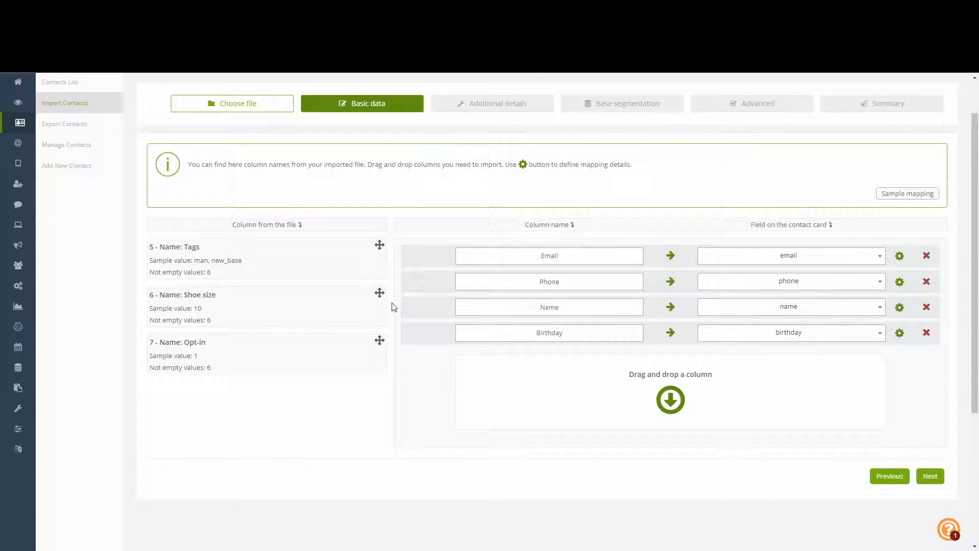
{"action": "mouse_move", "coordinate": [209, 255]}
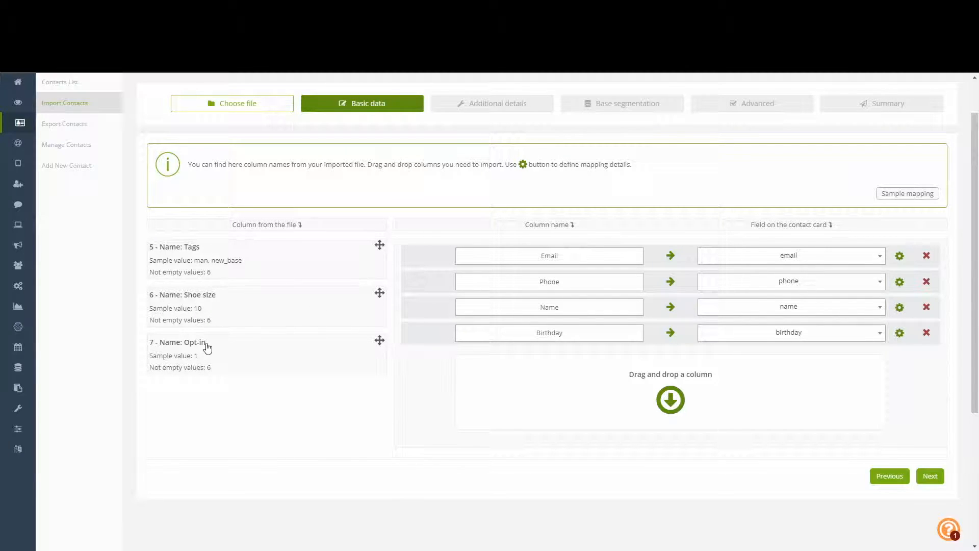
{"action": "mouse_move", "coordinate": [835, 368]}
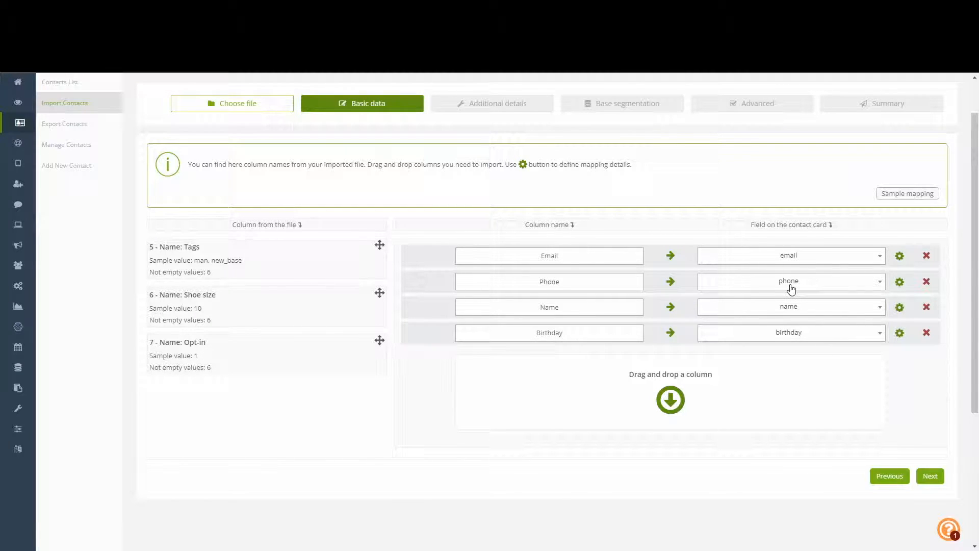
{"action": "mouse_move", "coordinate": [886, 339]}
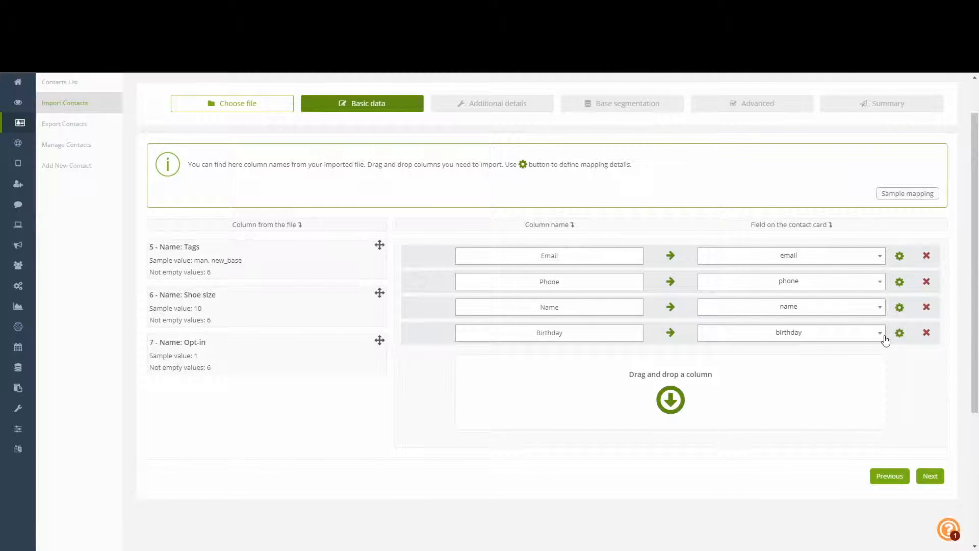
{"action": "left_click", "coordinate": [789, 332]}
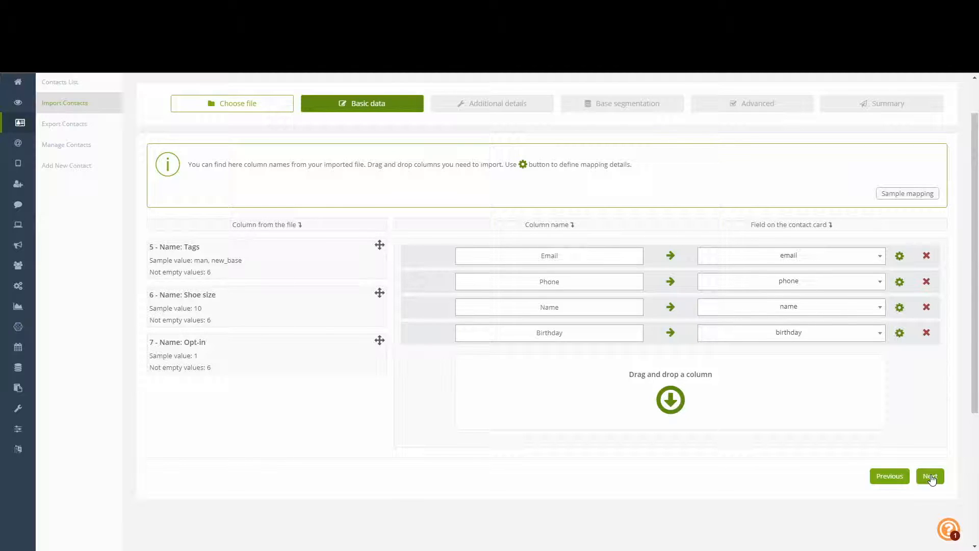
- Continue past the 'Not all columns selected' warning to the Additional details step
{"action": "left_click", "coordinate": [931, 476]}
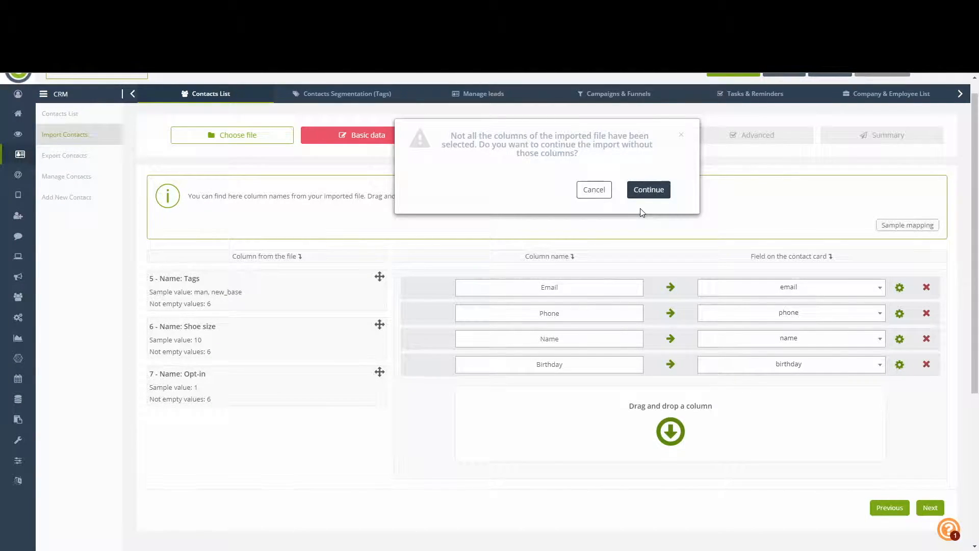
{"action": "mouse_move", "coordinate": [342, 292]}
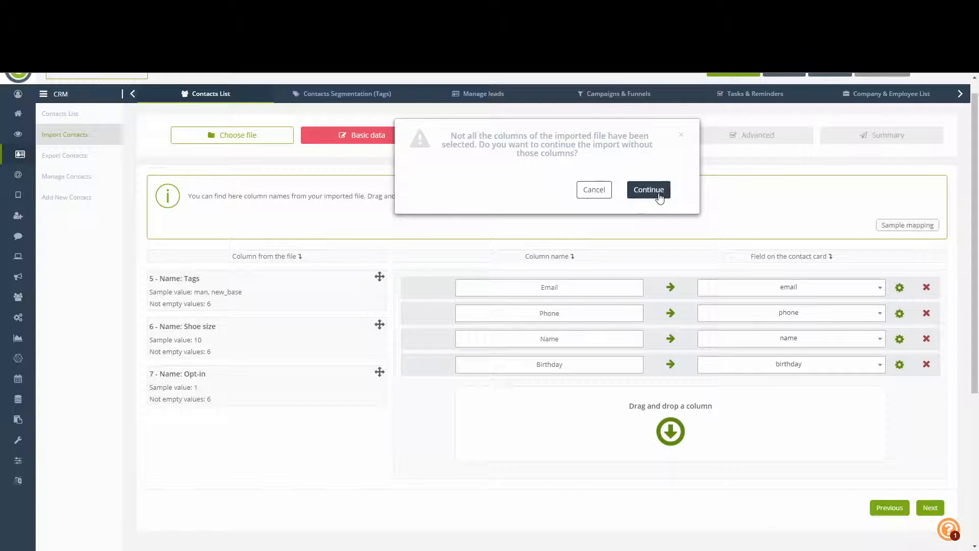
{"action": "left_click", "coordinate": [649, 190]}
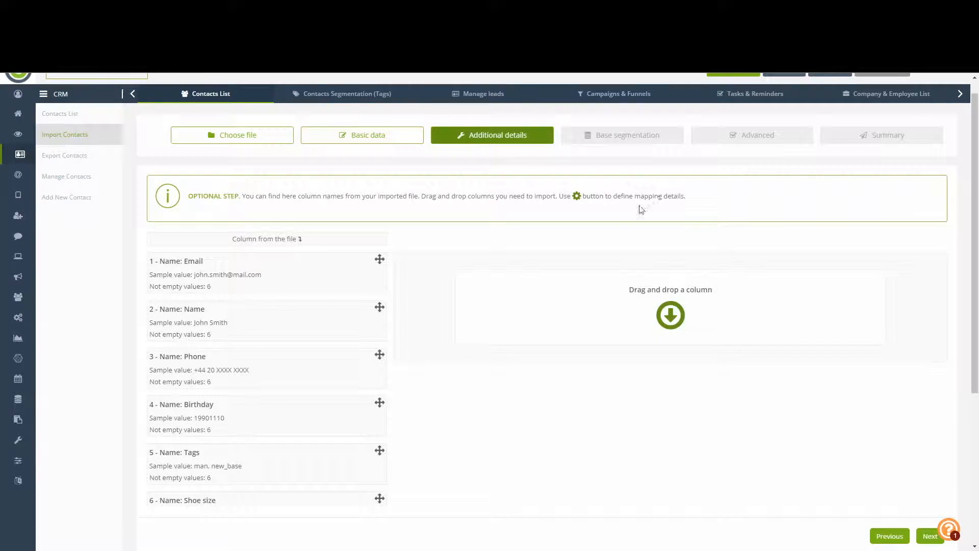
{"action": "mouse_move", "coordinate": [301, 279]}
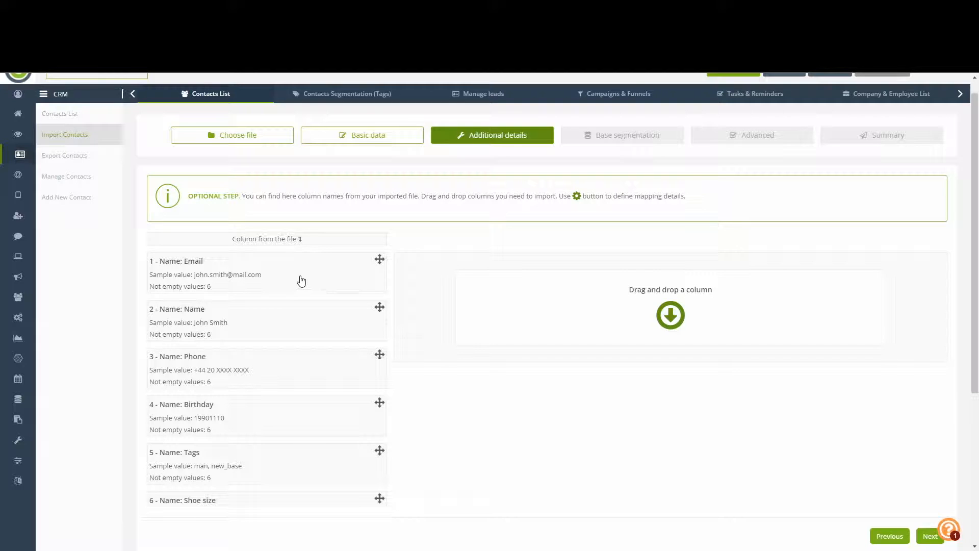
{"action": "mouse_move", "coordinate": [301, 312]}
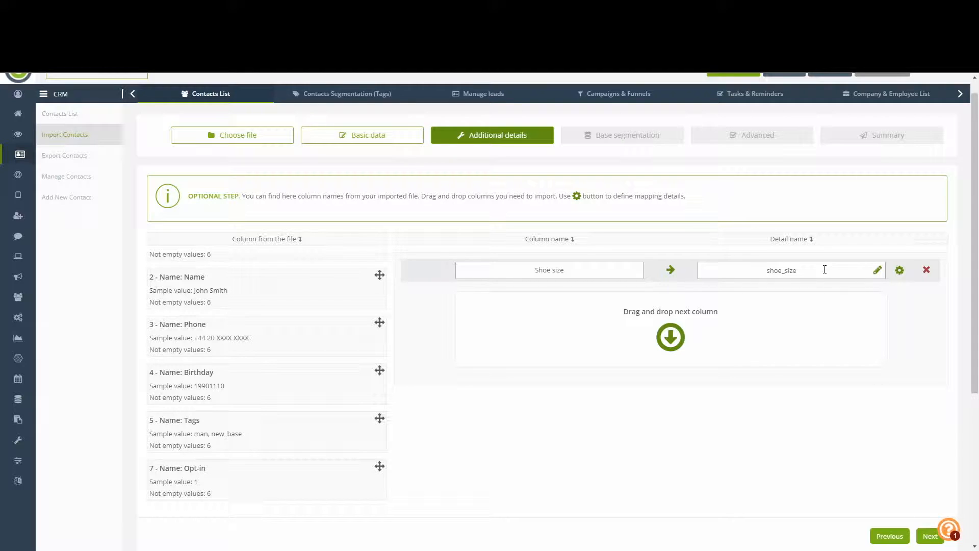
- Rename the Shoe size detail to customer_shoe_size and continue past the warning to segmentation
{"action": "double_click", "coordinate": [782, 269]}
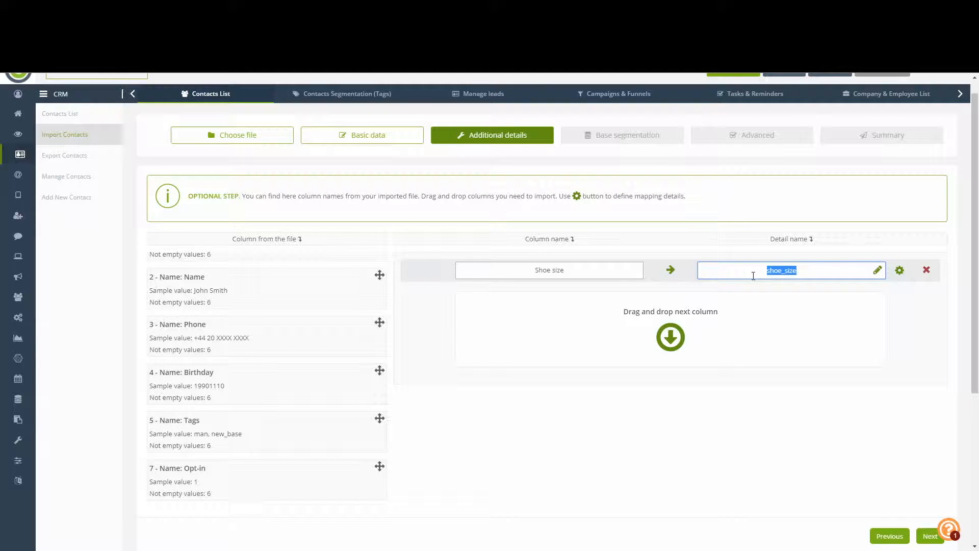
{"action": "type", "text": "customer_"}
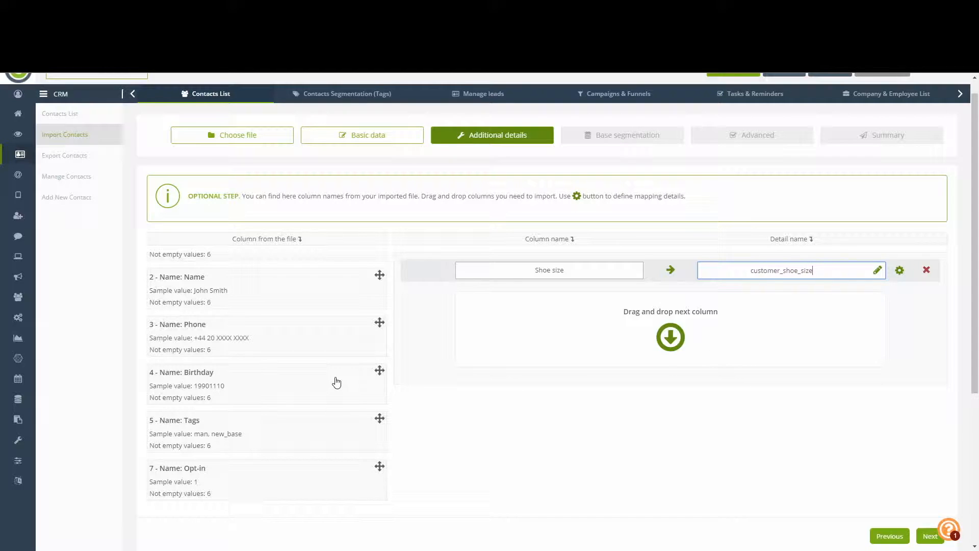
{"action": "mouse_move", "coordinate": [288, 485]}
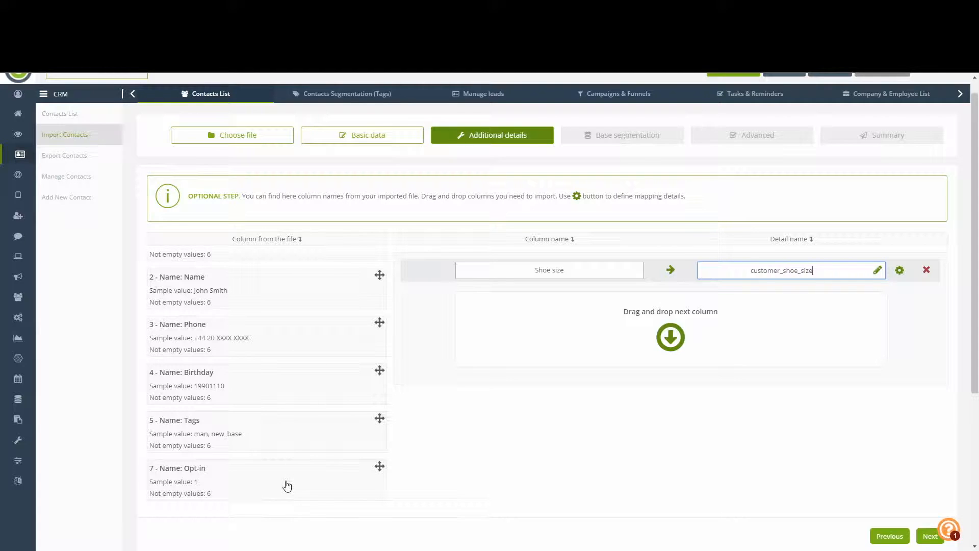
{"action": "mouse_move", "coordinate": [499, 355]}
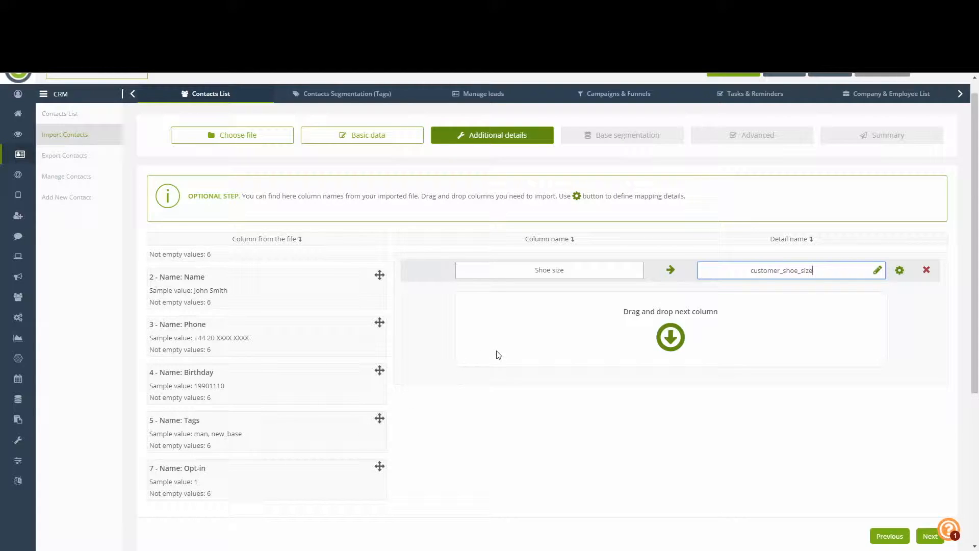
{"action": "mouse_move", "coordinate": [671, 349]}
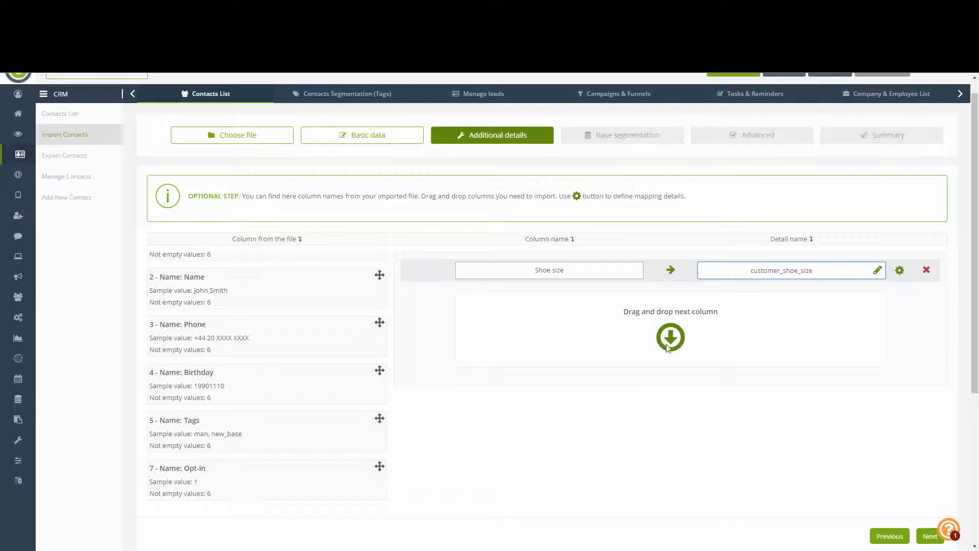
{"action": "scroll", "scroll_direction": "down", "scroll_amount": 3}
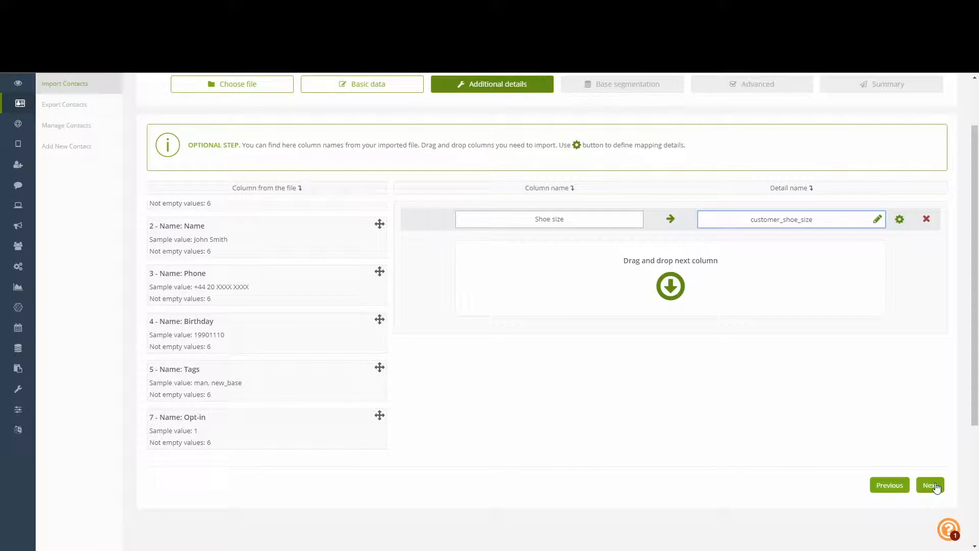
{"action": "left_click", "coordinate": [930, 485]}
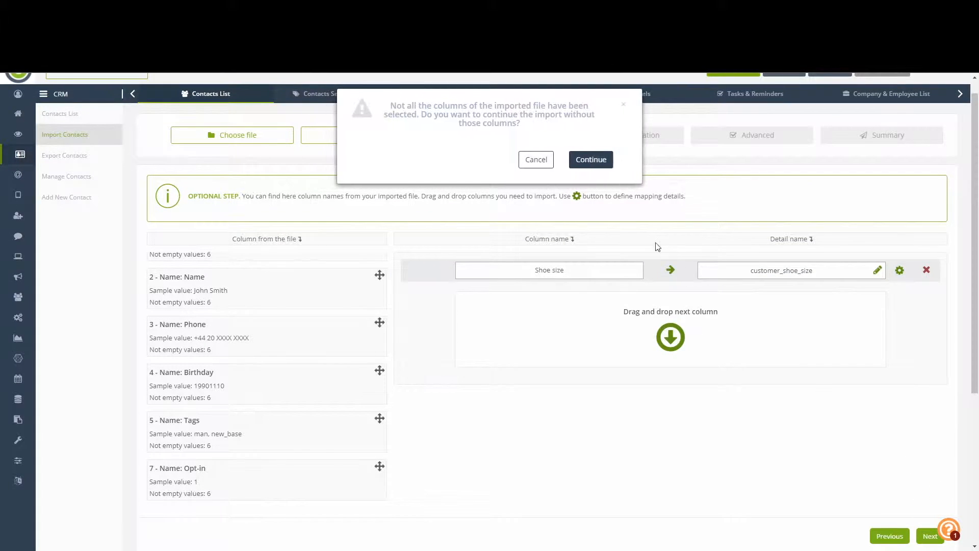
{"action": "left_click", "coordinate": [591, 159]}
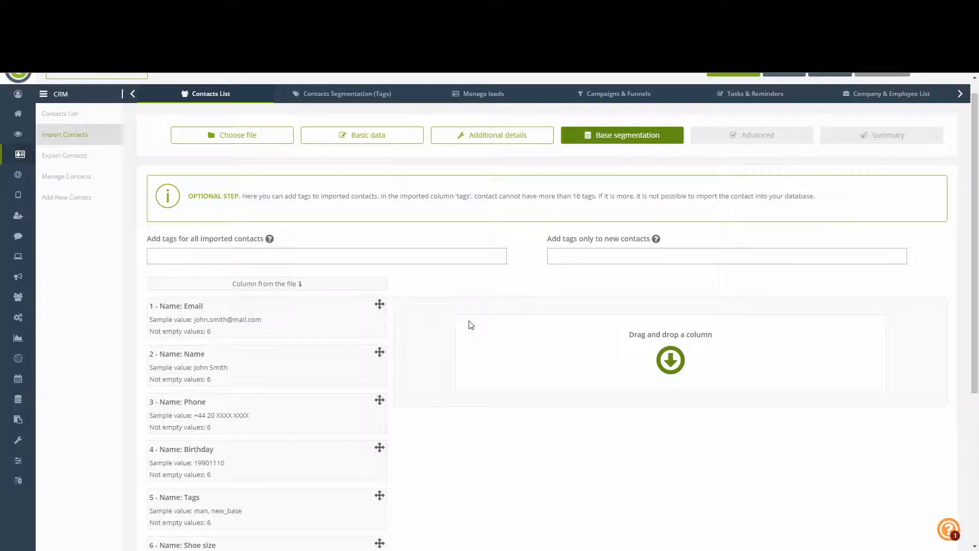
{"action": "mouse_move", "coordinate": [453, 308]}
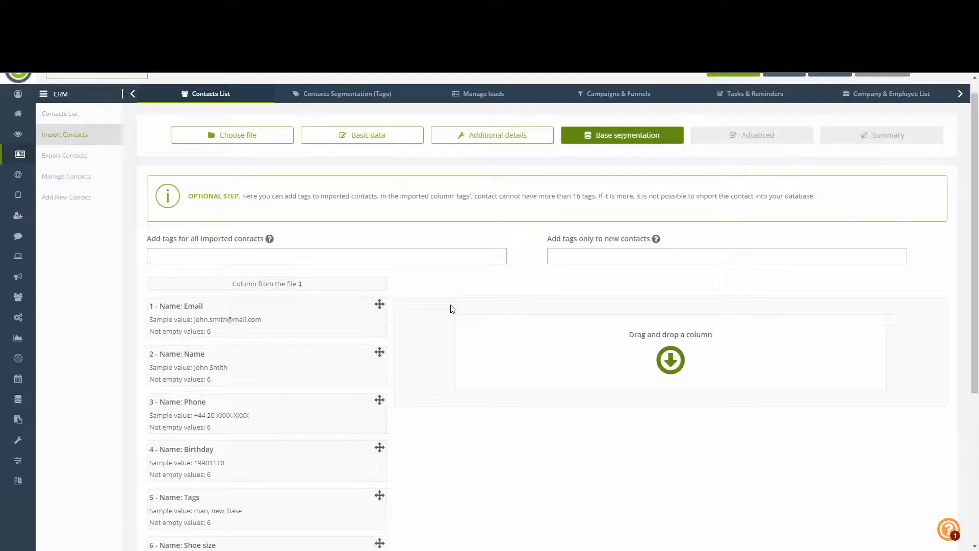
{"action": "mouse_move", "coordinate": [449, 299]}
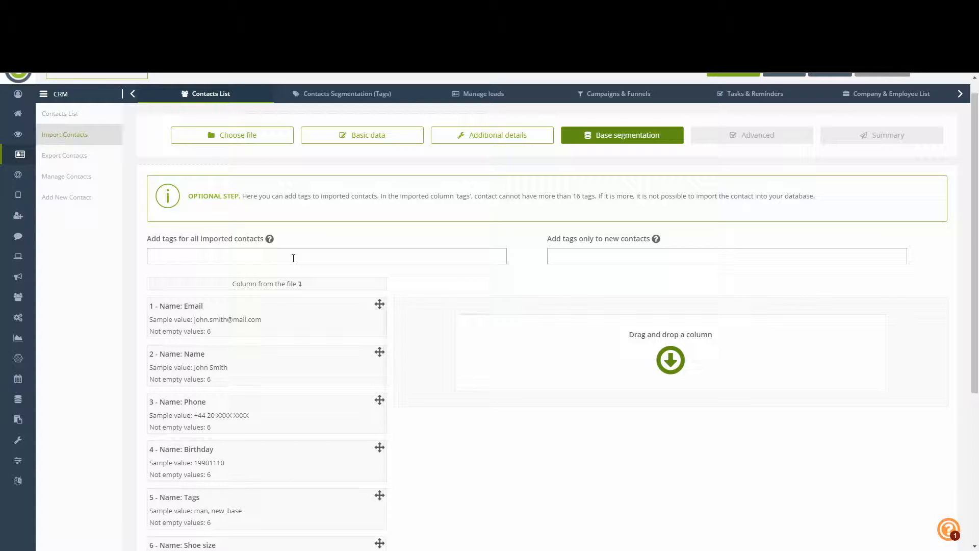
- Add tags IMPORT_01 and CONTACTS for all contacts and FIRST_IMPORT_01 for new contacts only
{"action": "left_click", "coordinate": [327, 256]}
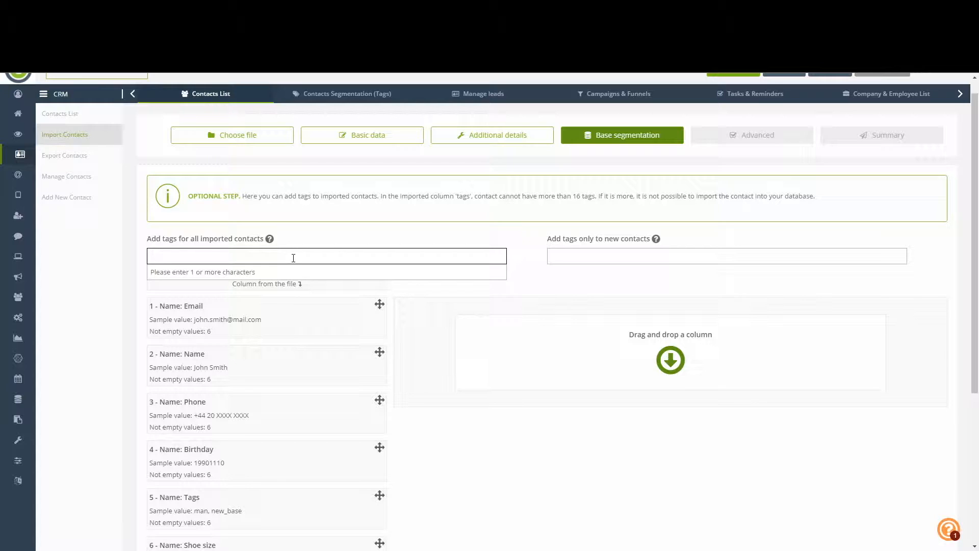
{"action": "type", "text": "Import_01"}
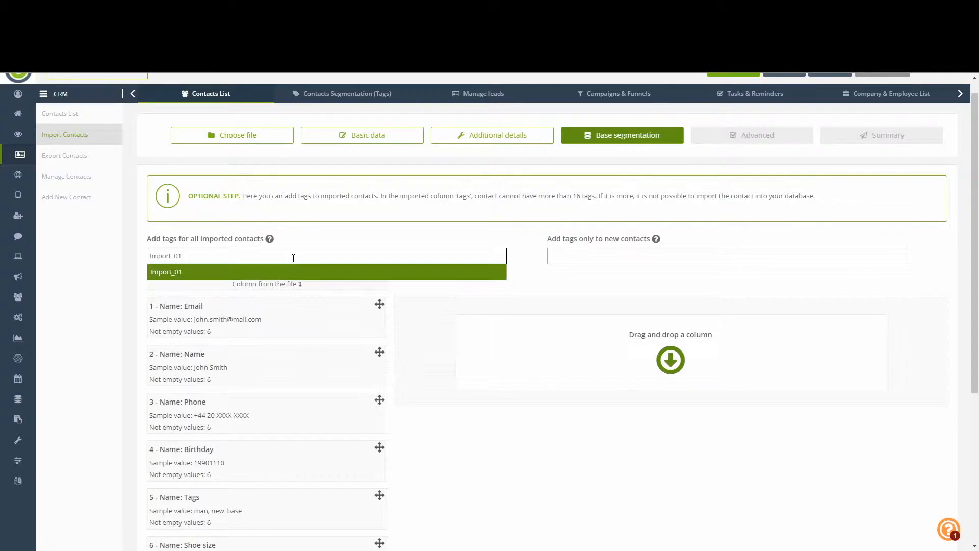
{"action": "left_click", "coordinate": [166, 271]}
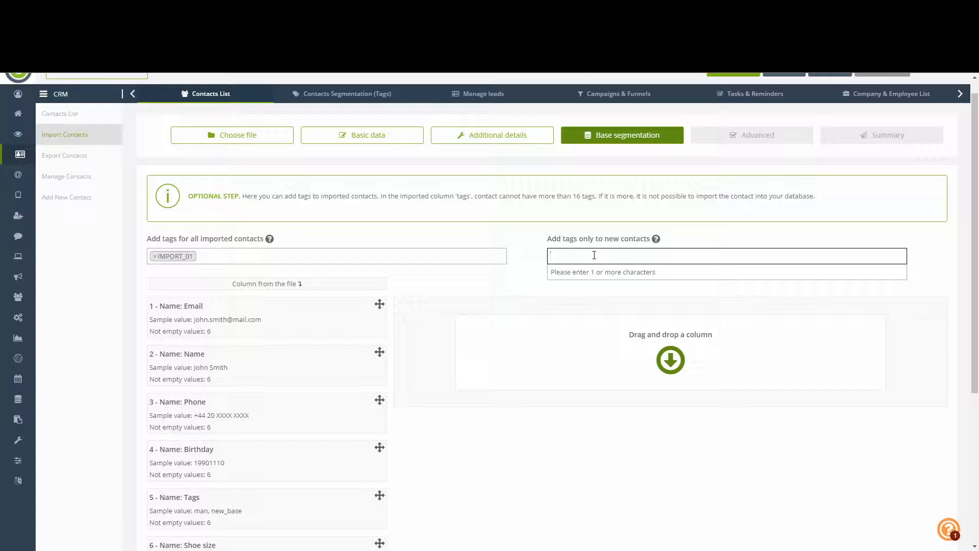
{"action": "type", "text": "First_import"}
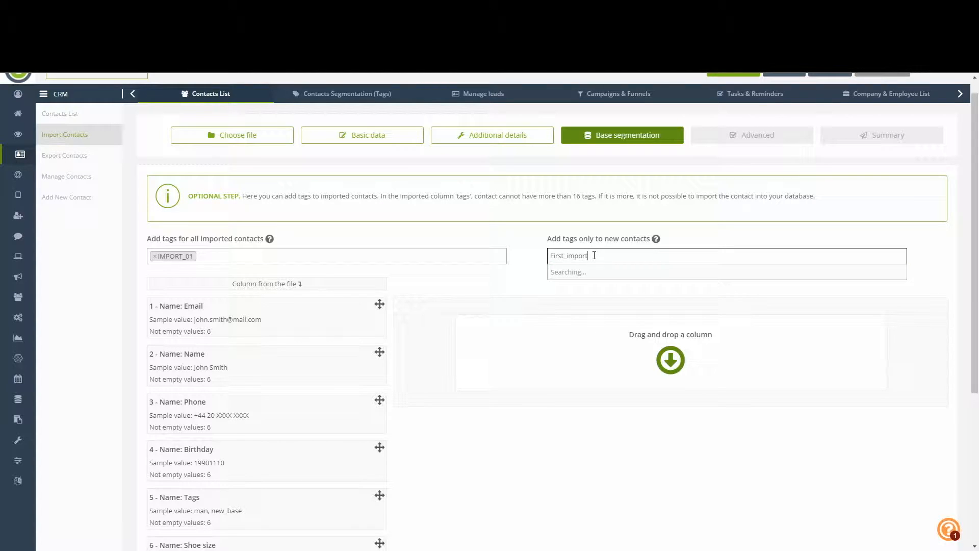
{"action": "type", "text": "First_import_01"}
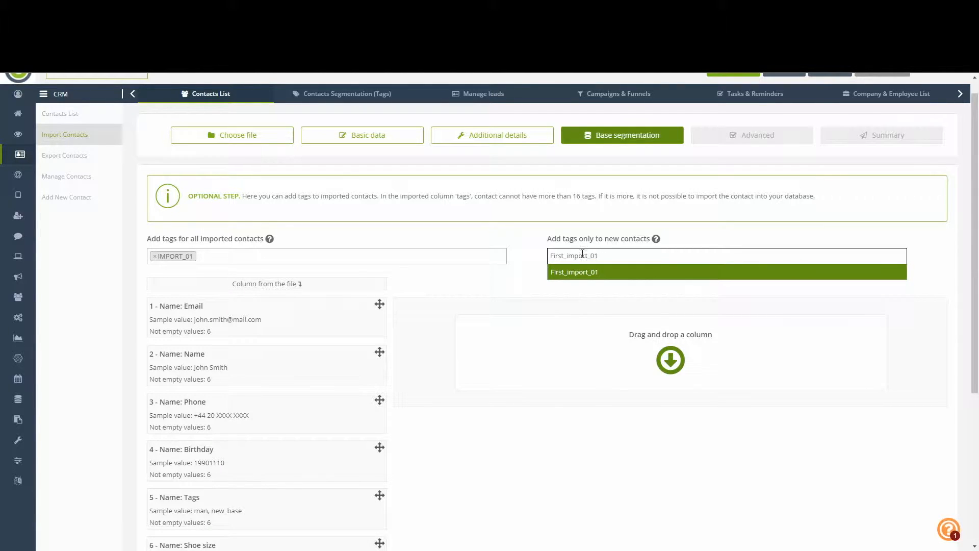
{"action": "left_click", "coordinate": [574, 271]}
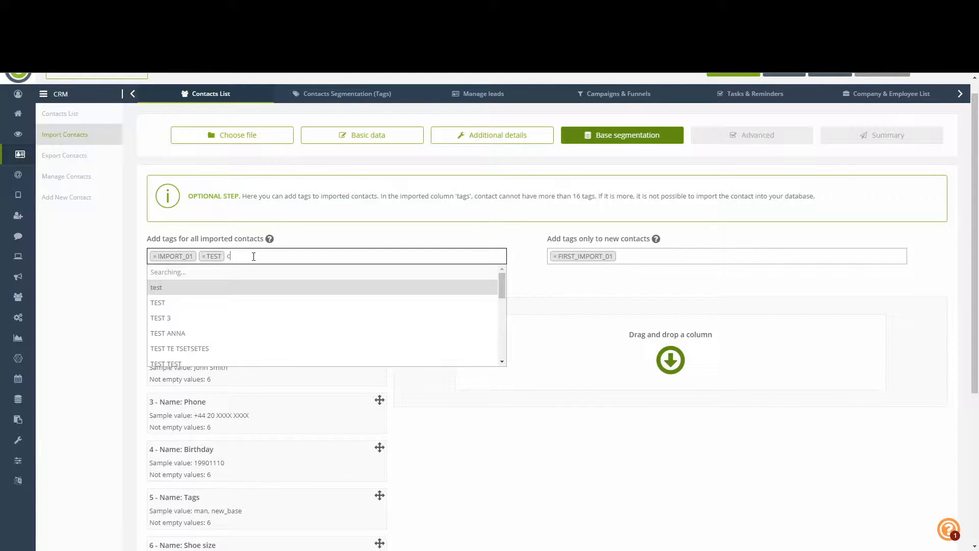
{"action": "type", "text": "ontacts"}
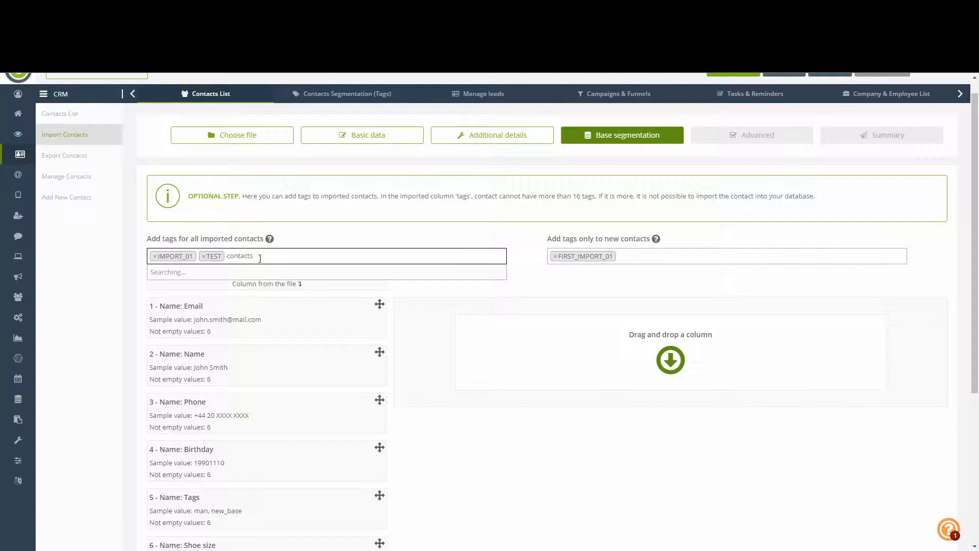
{"action": "type", "text": "CONTACTS"}
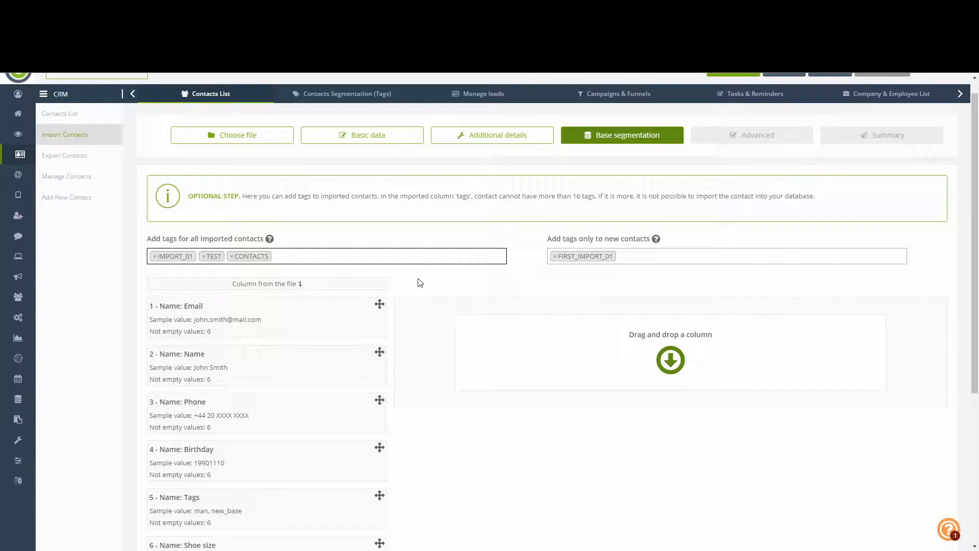
{"action": "scroll", "scroll_direction": "down", "scroll_amount": 3}
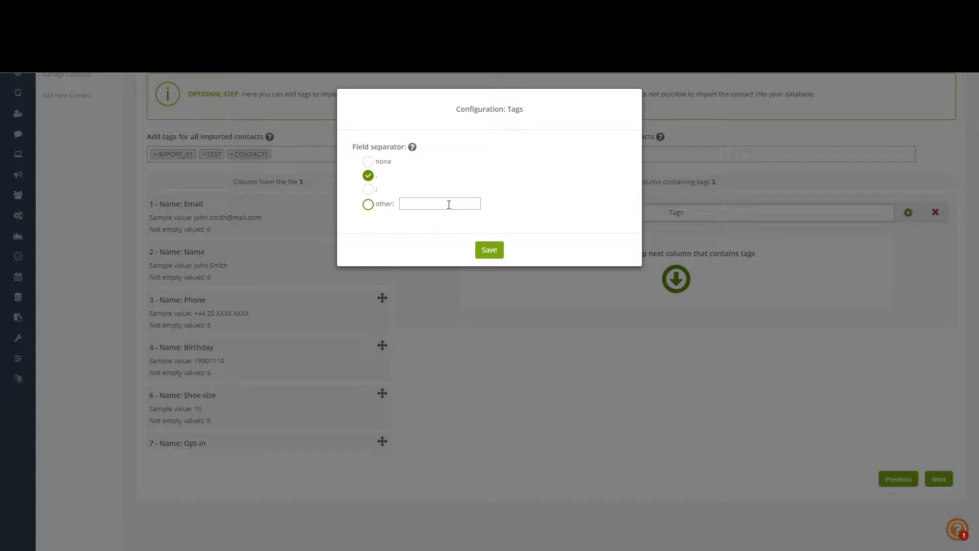
- Save the comma separator for the Tags column and advance to advanced settings
{"action": "left_click", "coordinate": [369, 204]}
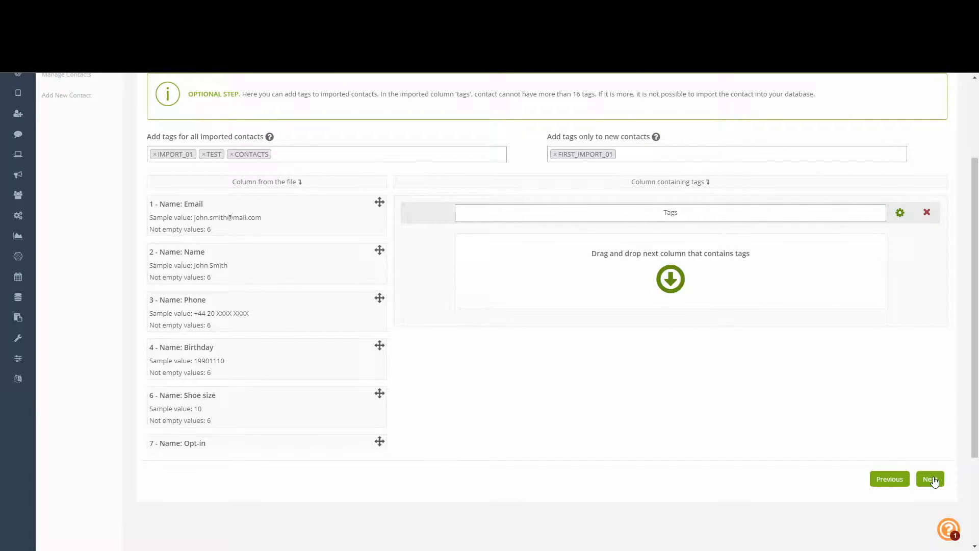
{"action": "left_click", "coordinate": [930, 479]}
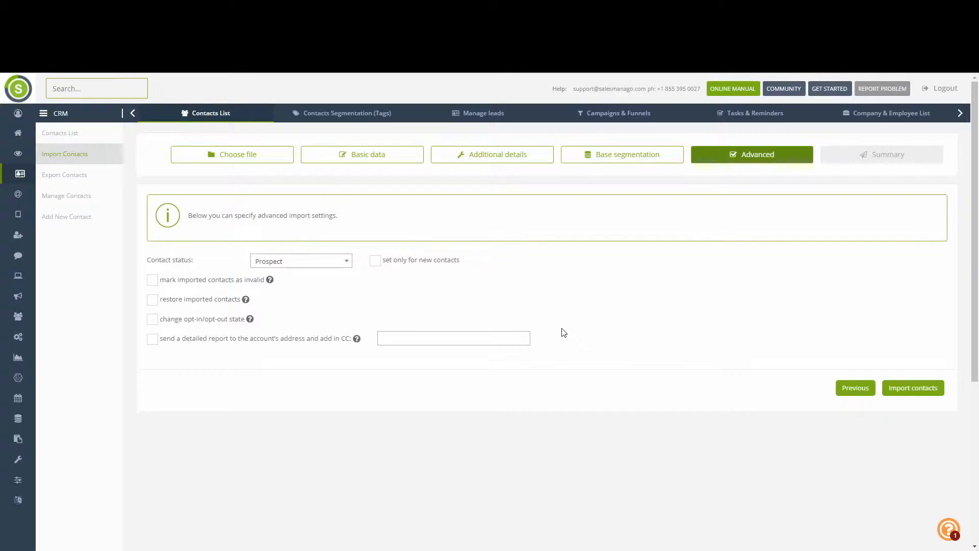
{"action": "mouse_move", "coordinate": [254, 254]}
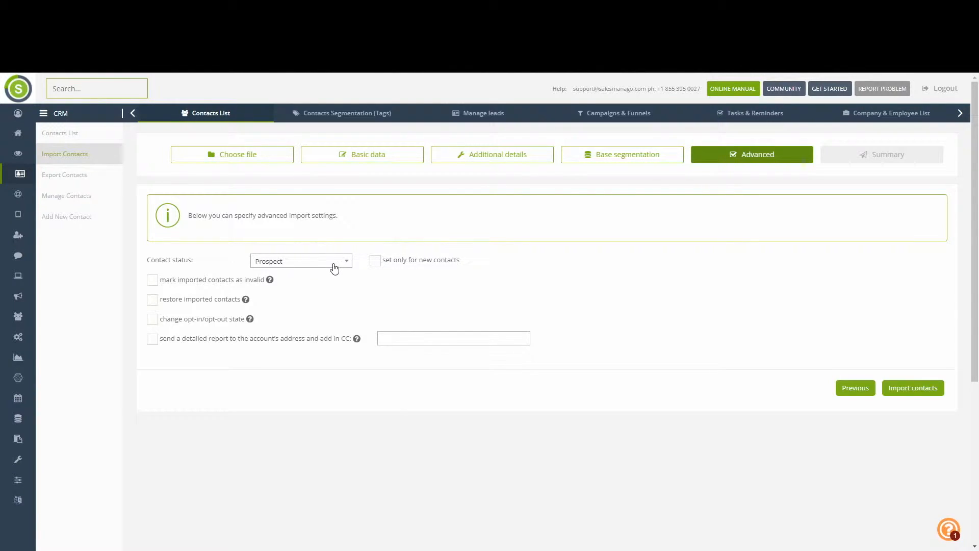
{"action": "mouse_move", "coordinate": [341, 273]}
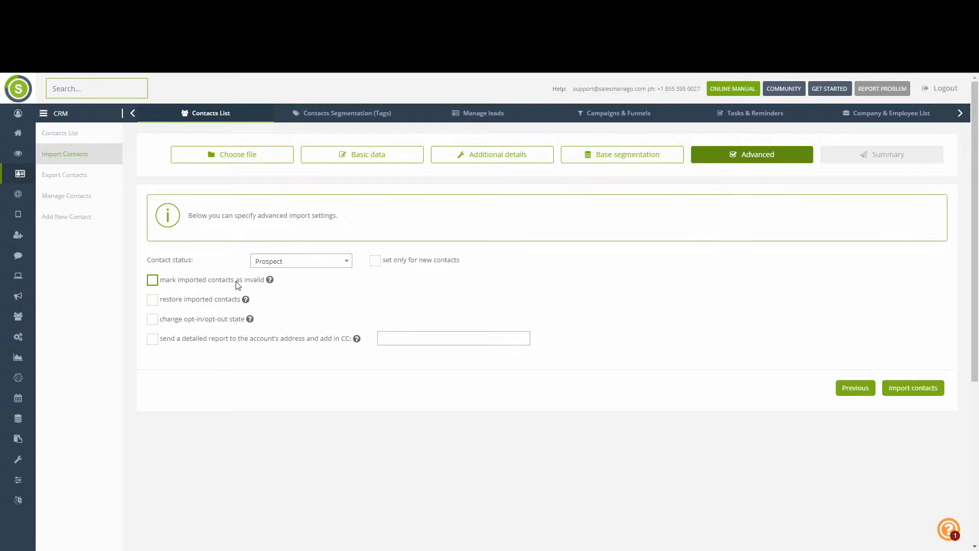
{"action": "mouse_move", "coordinate": [254, 283]}
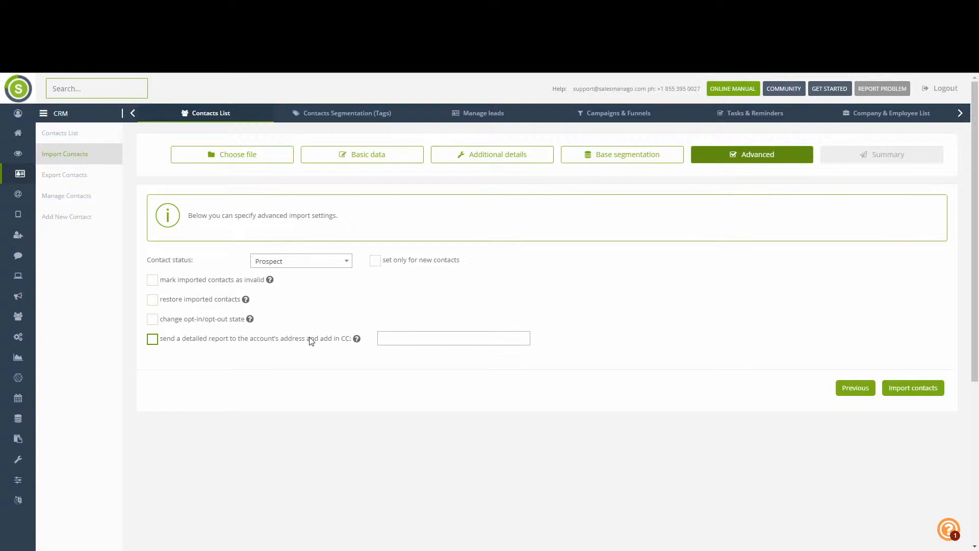
{"action": "mouse_move", "coordinate": [304, 341]}
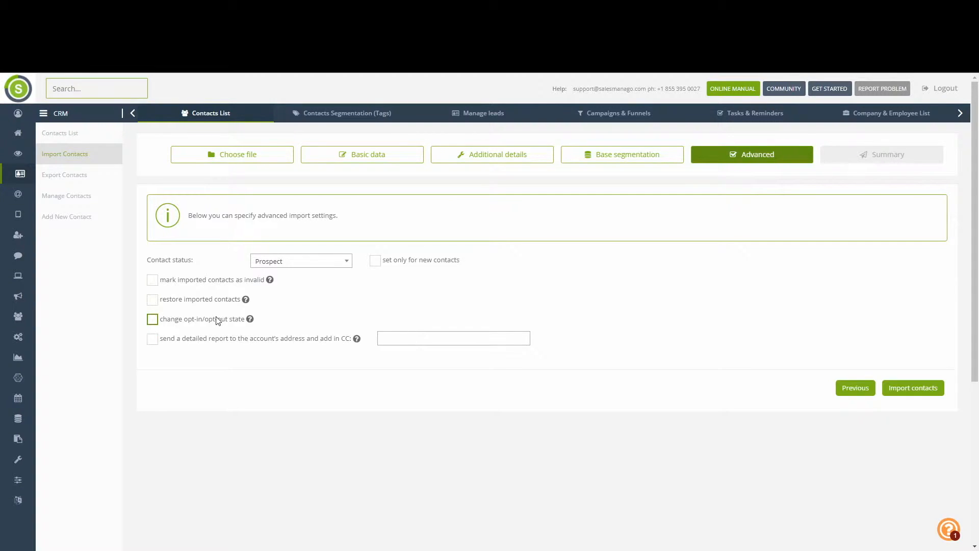
{"action": "mouse_move", "coordinate": [219, 323]}
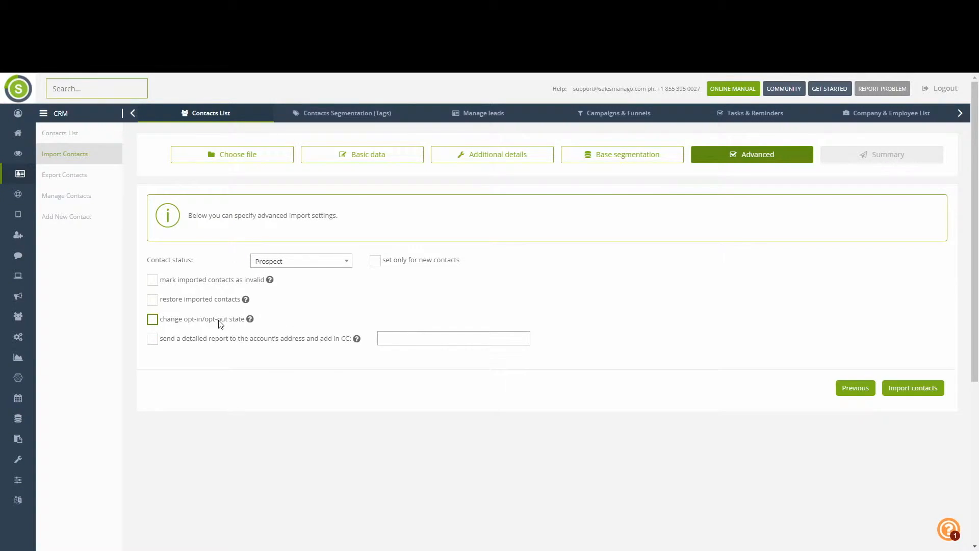
{"action": "left_click", "coordinate": [152, 319]}
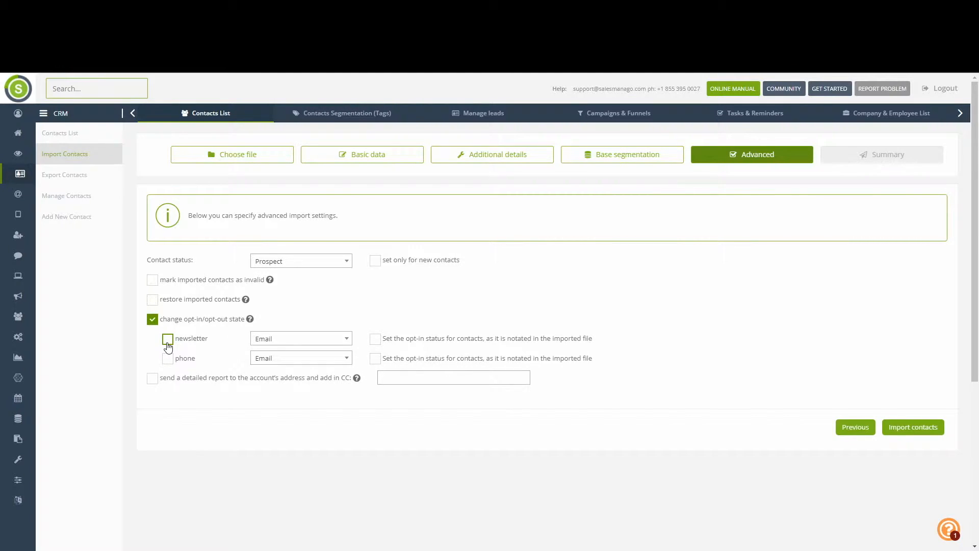
{"action": "mouse_move", "coordinate": [170, 344]}
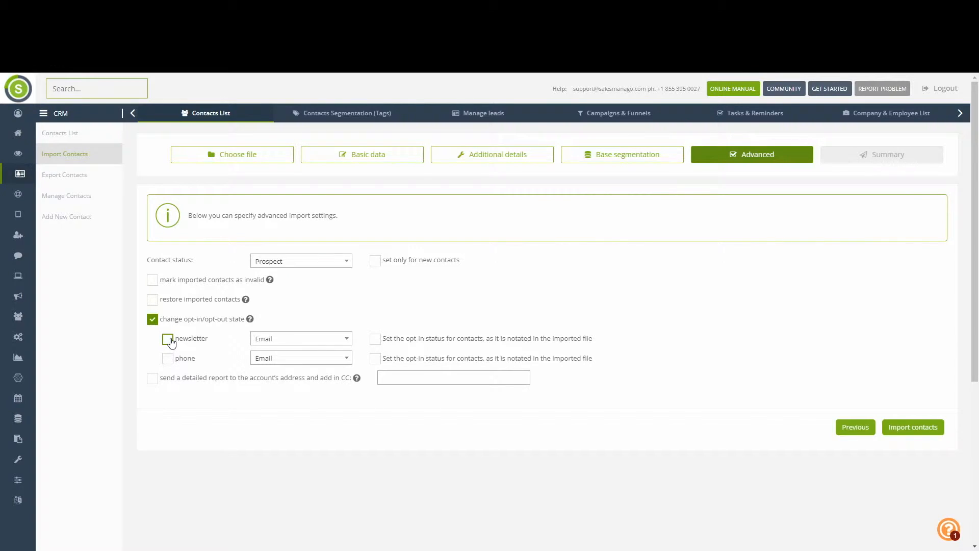
- Take the newsletter opt-in status from the Opt-in column, then return to the dashboard
{"action": "left_click", "coordinate": [167, 339]}
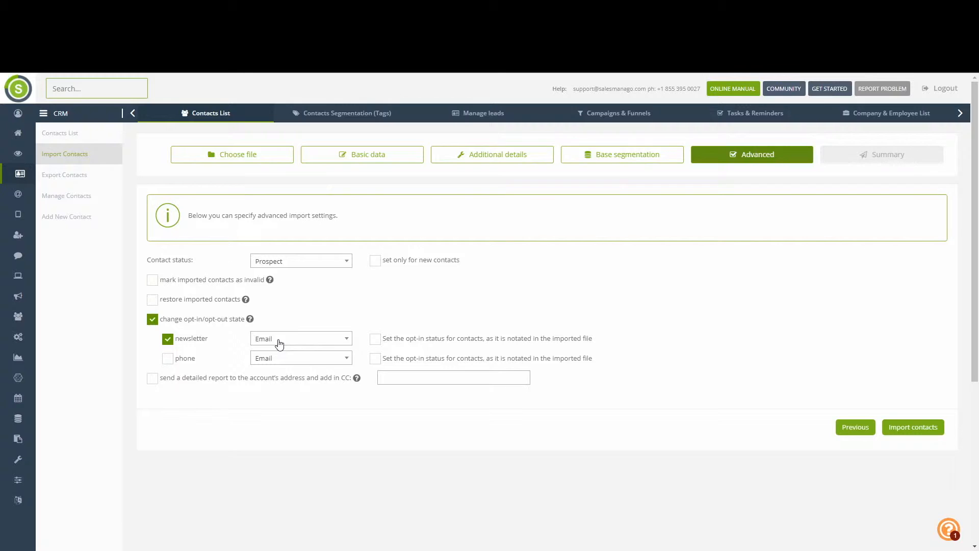
{"action": "left_click", "coordinate": [300, 337]}
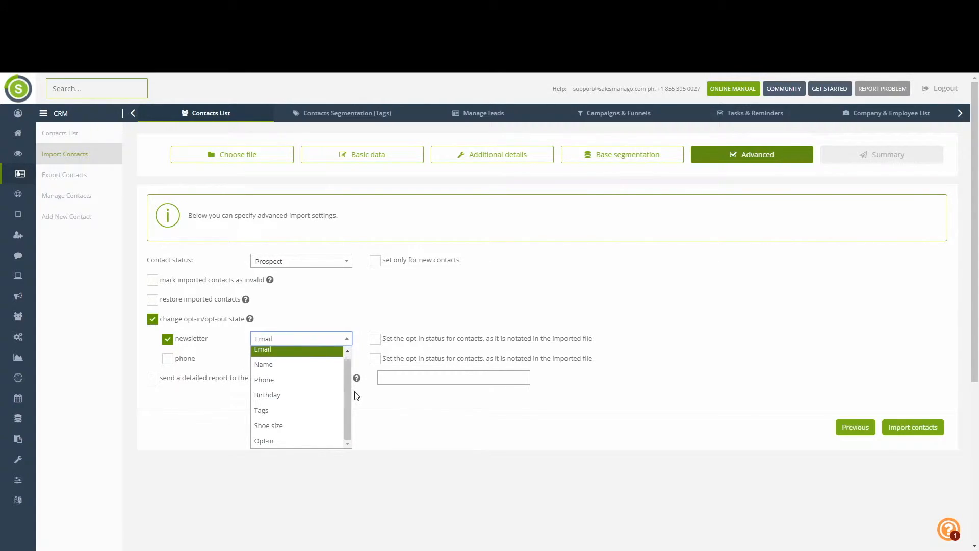
{"action": "mouse_move", "coordinate": [291, 441]}
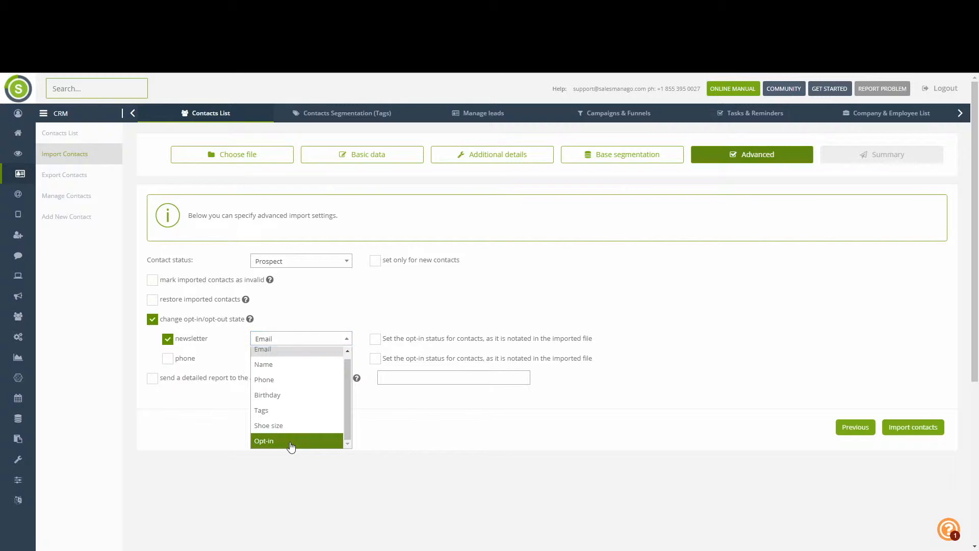
{"action": "left_click", "coordinate": [263, 441]}
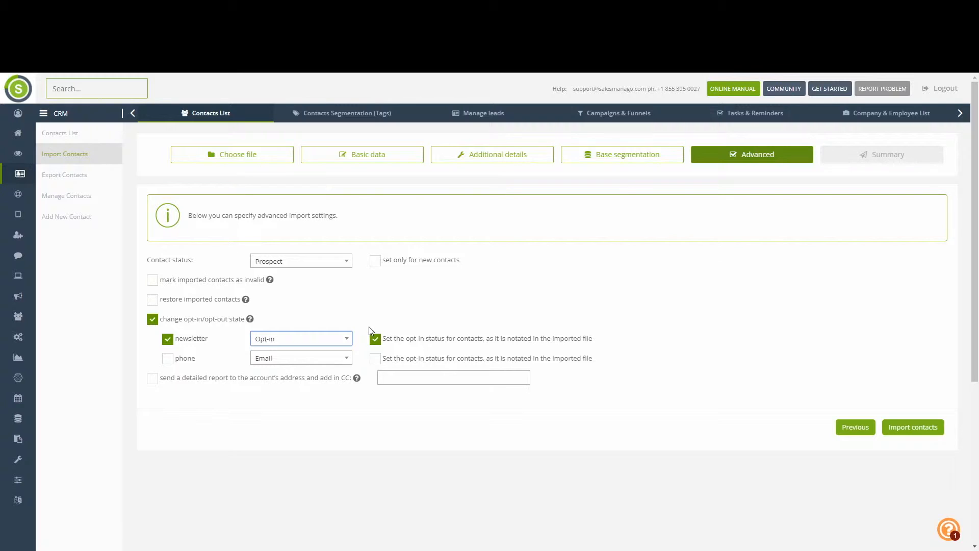
{"action": "mouse_move", "coordinate": [363, 311]}
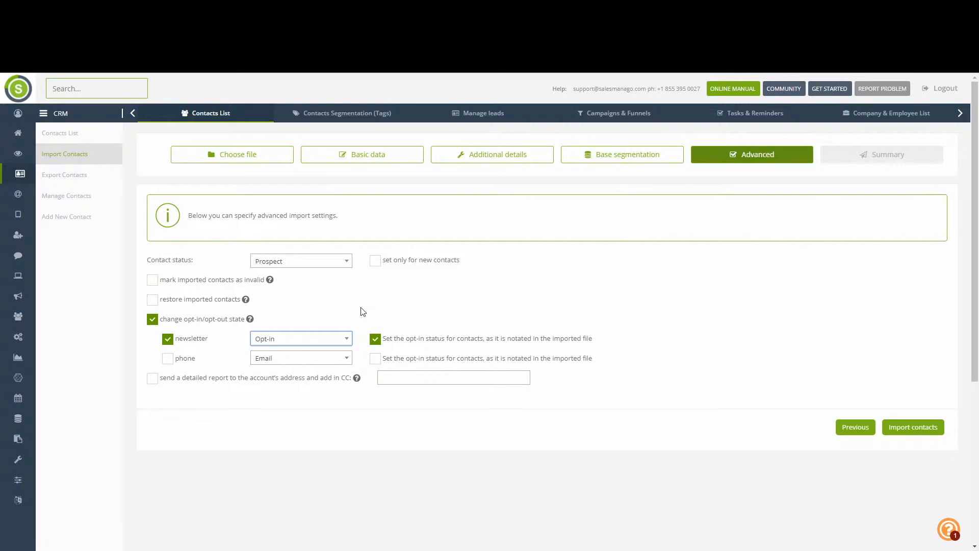
{"action": "mouse_move", "coordinate": [909, 415]}
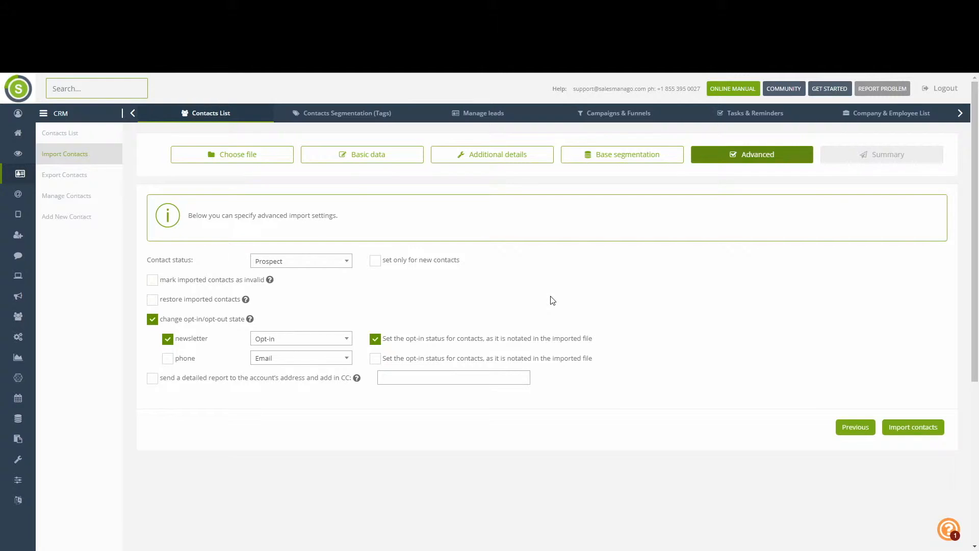
{"action": "mouse_move", "coordinate": [371, 307]}
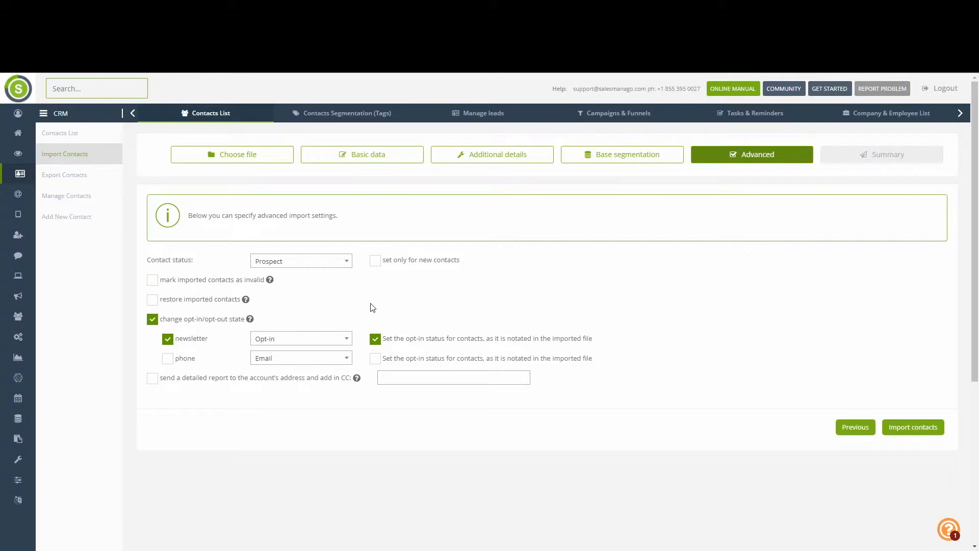
{"action": "mouse_move", "coordinate": [18, 132]}
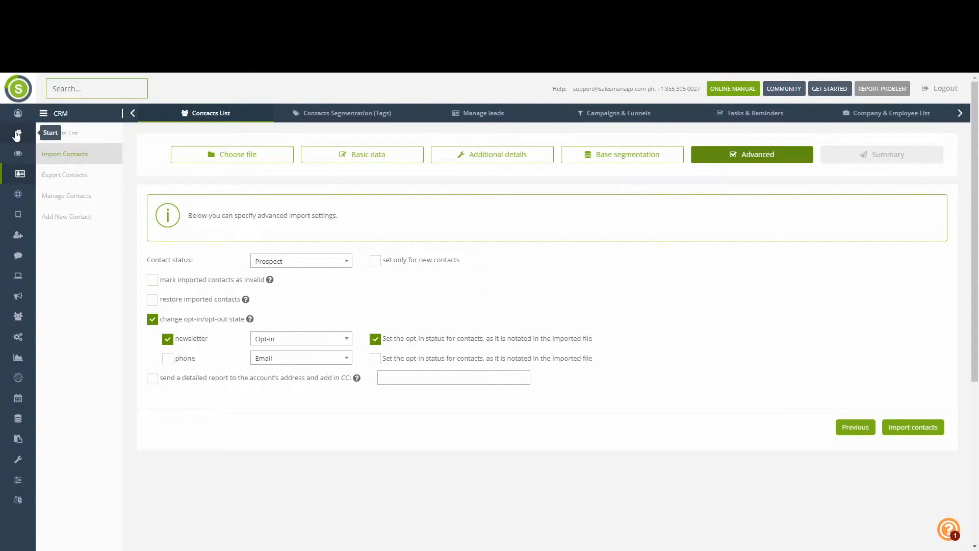
{"action": "left_click", "coordinate": [18, 134]}
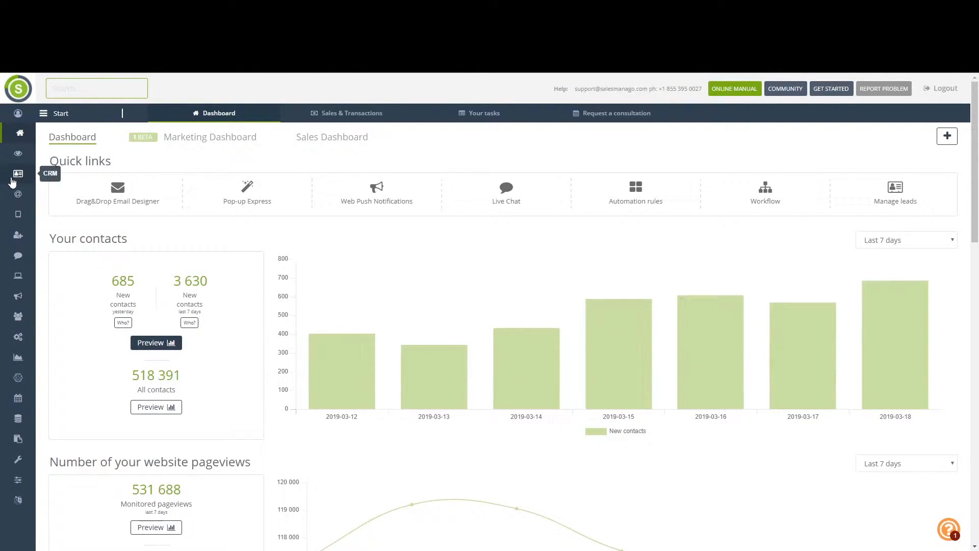
- Open the CRM Contacts List showing the ten contacts
{"action": "left_click", "coordinate": [18, 174]}
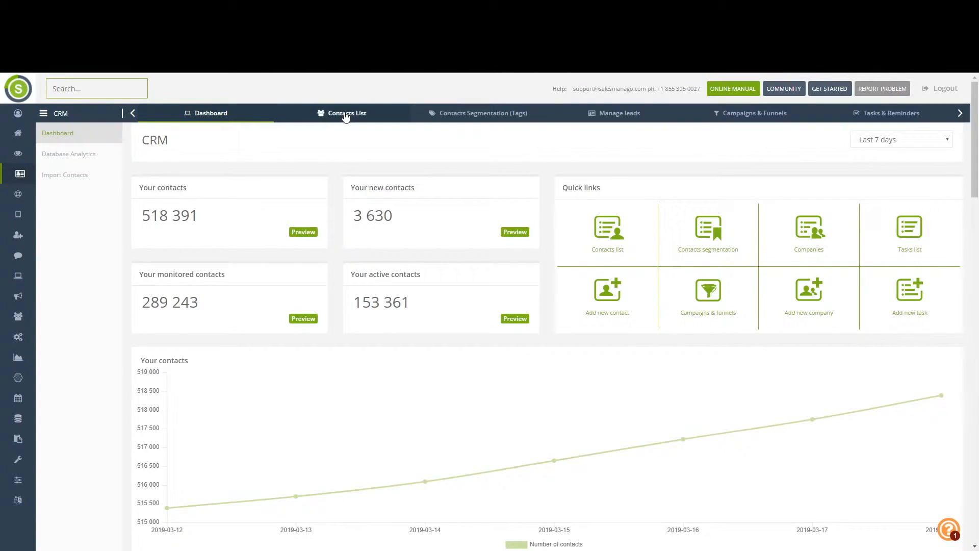
{"action": "left_click", "coordinate": [347, 113]}
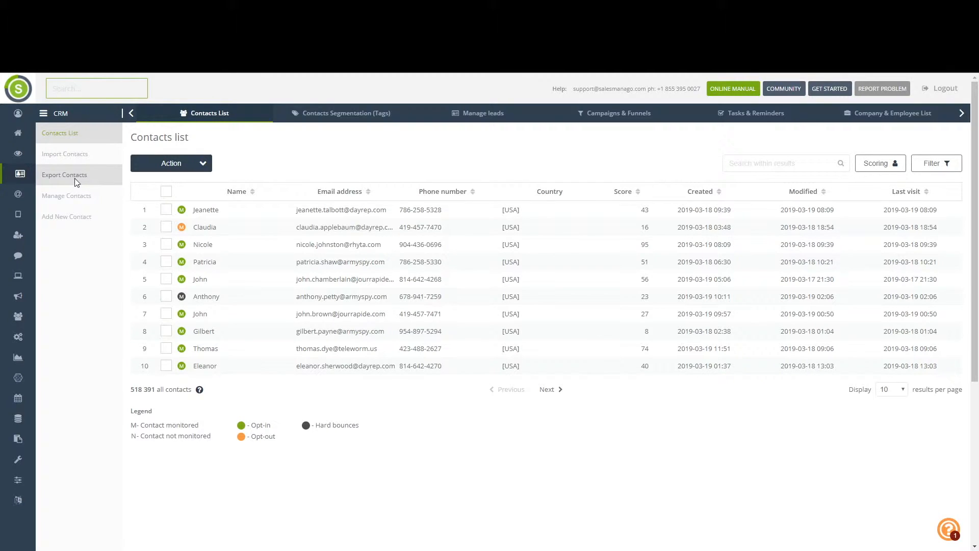
{"action": "left_click", "coordinate": [63, 175]}
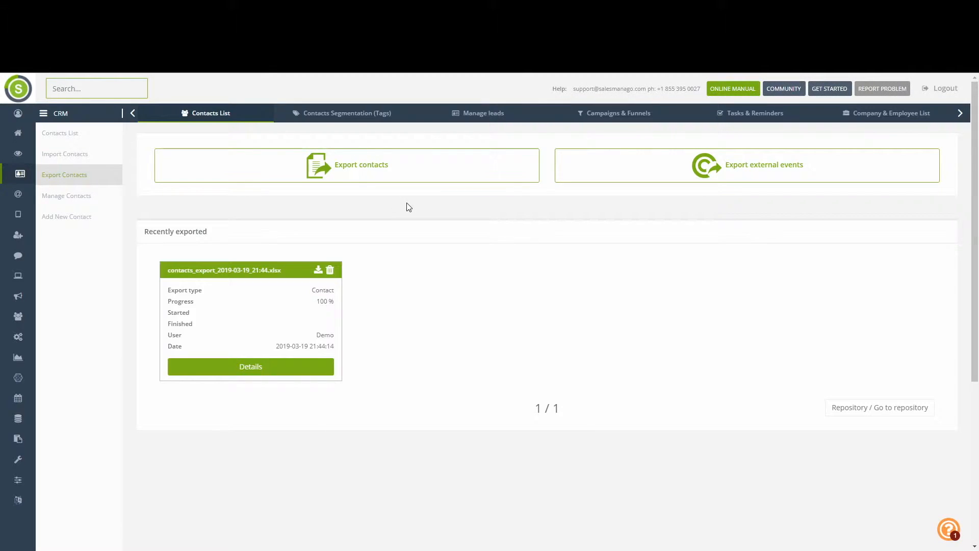
{"action": "mouse_move", "coordinate": [417, 178]}
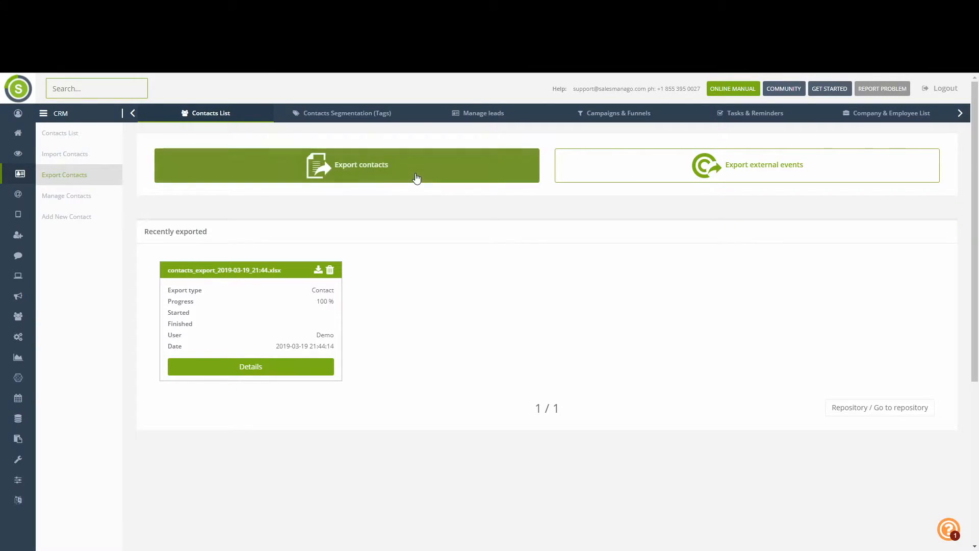
{"action": "left_click", "coordinate": [346, 166]}
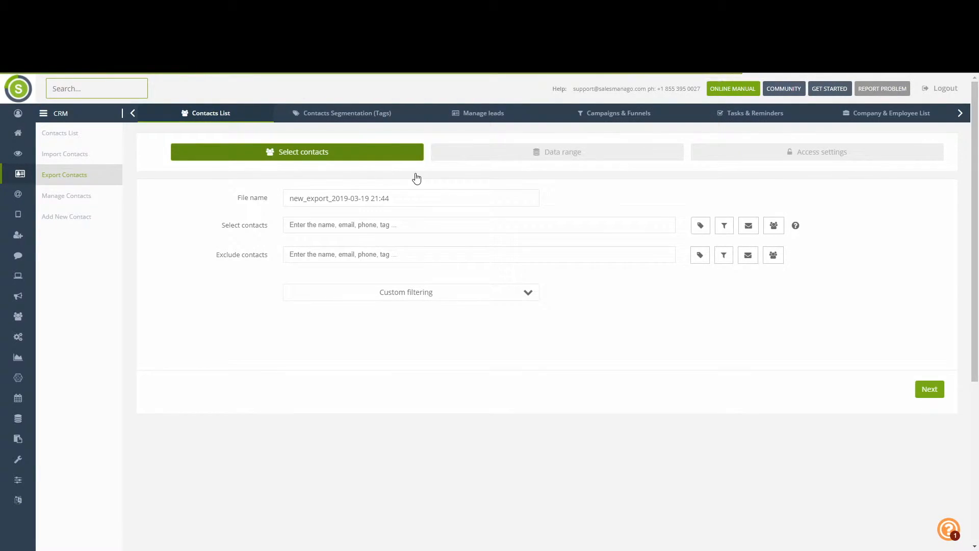
{"action": "mouse_move", "coordinate": [434, 177]}
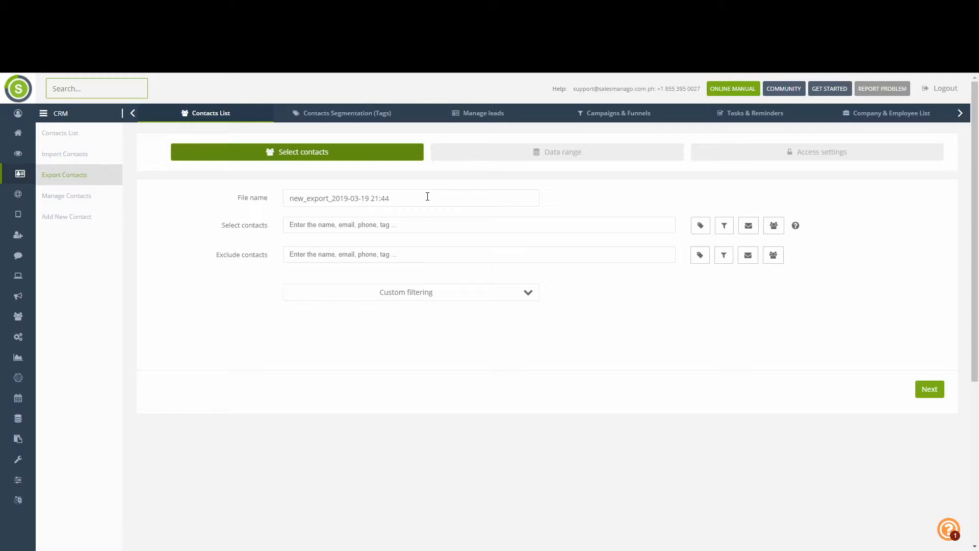
{"action": "mouse_move", "coordinate": [410, 198]}
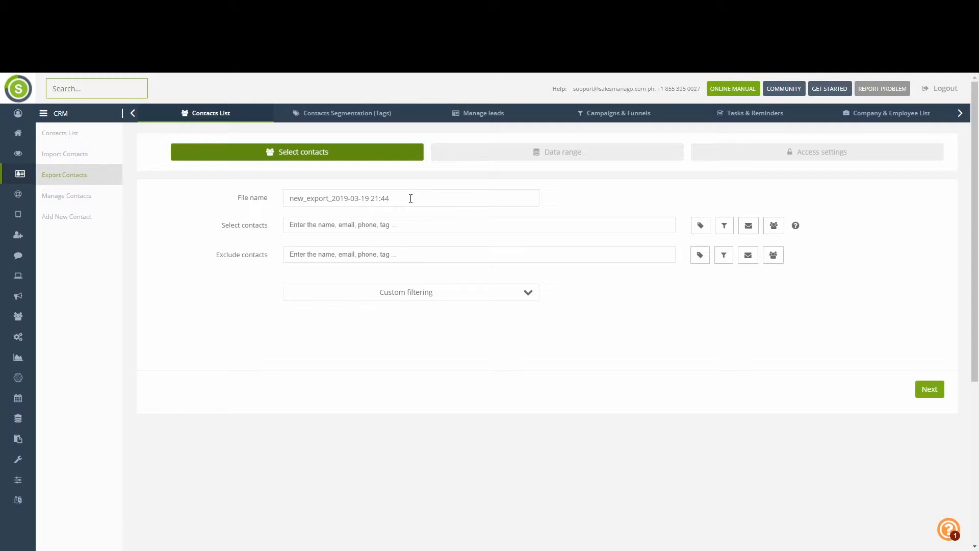
{"action": "triple_click", "coordinate": [339, 198]}
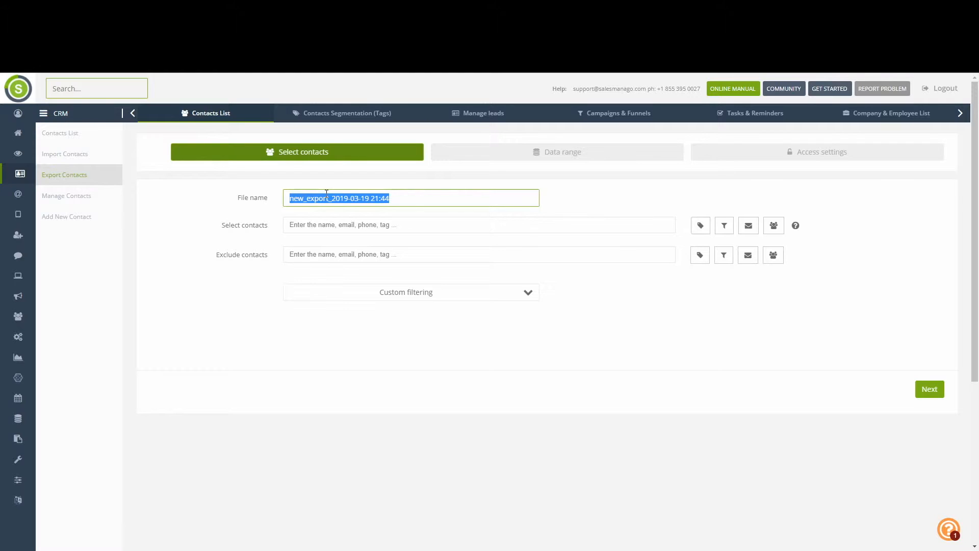
{"action": "type", "text": "export_01.xlsx"}
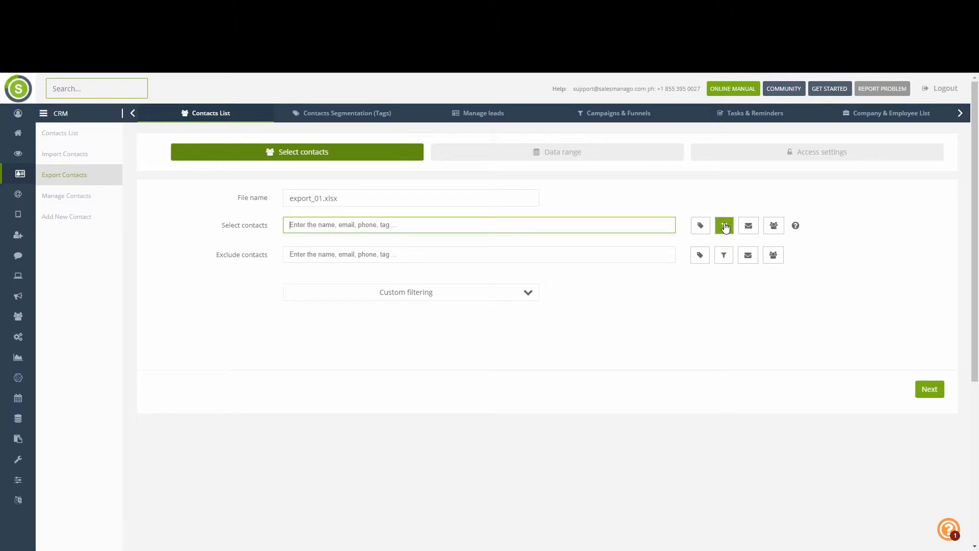
{"action": "mouse_move", "coordinate": [747, 224]}
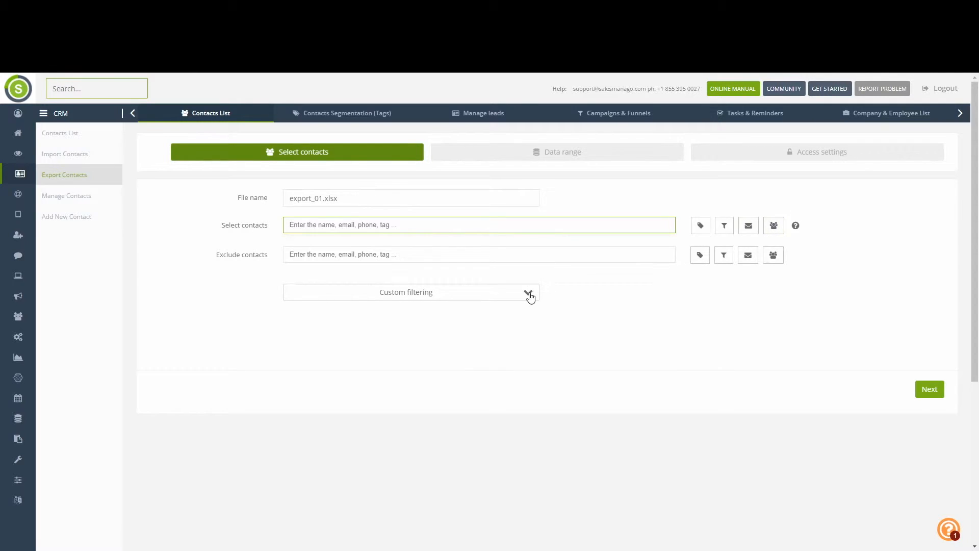
{"action": "left_click", "coordinate": [405, 292]}
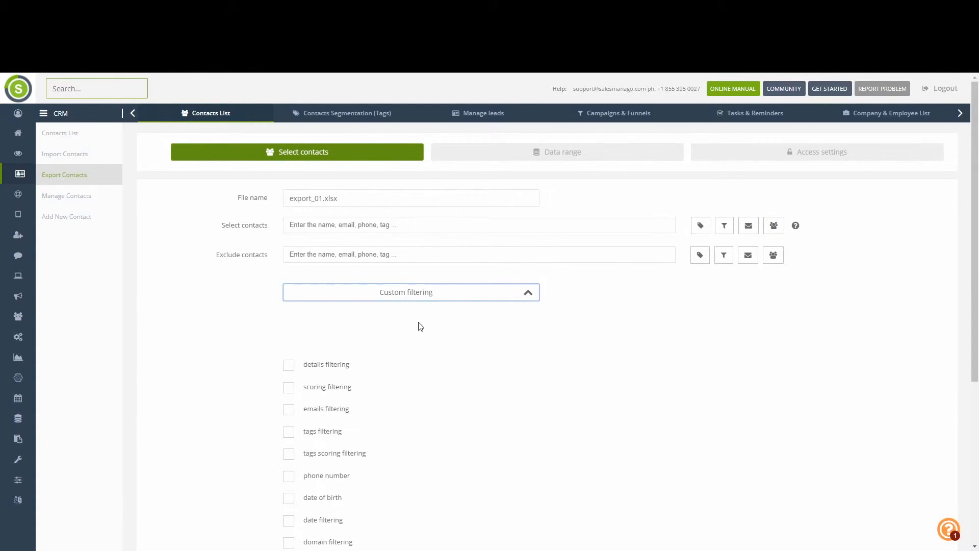
{"action": "scroll", "scroll_direction": "down", "scroll_amount": 3}
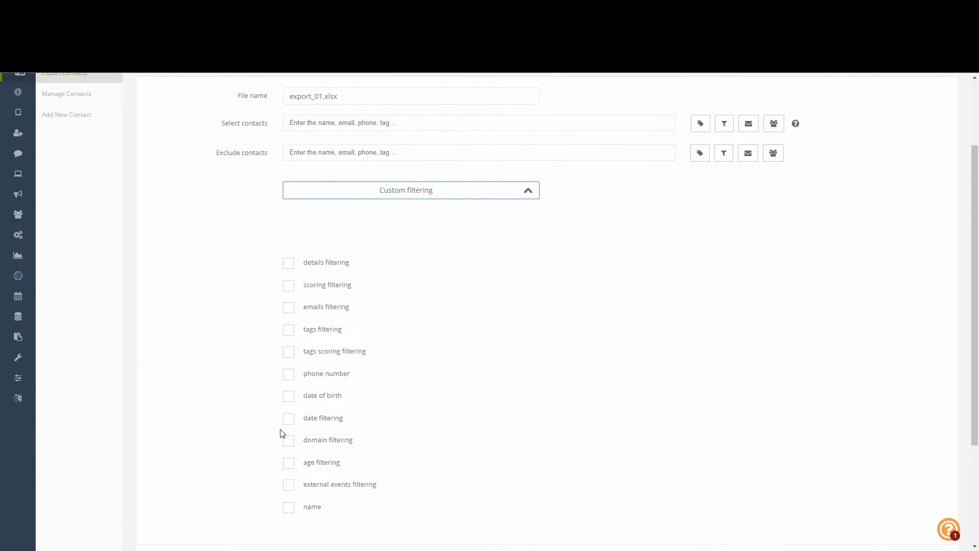
{"action": "mouse_move", "coordinate": [295, 255]}
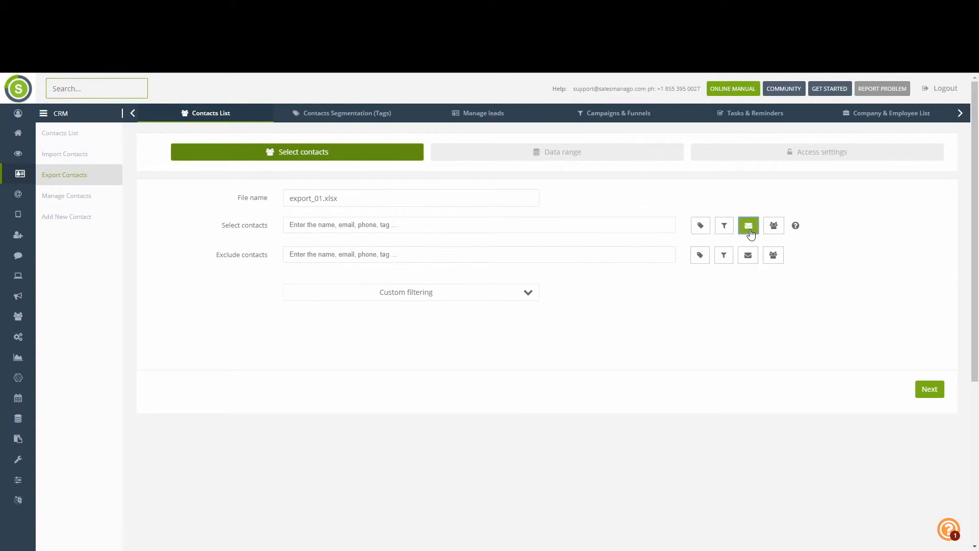
- Select recipients of the birthday mailing sent 19-02-22 08:00 for the export
{"action": "left_click", "coordinate": [748, 224]}
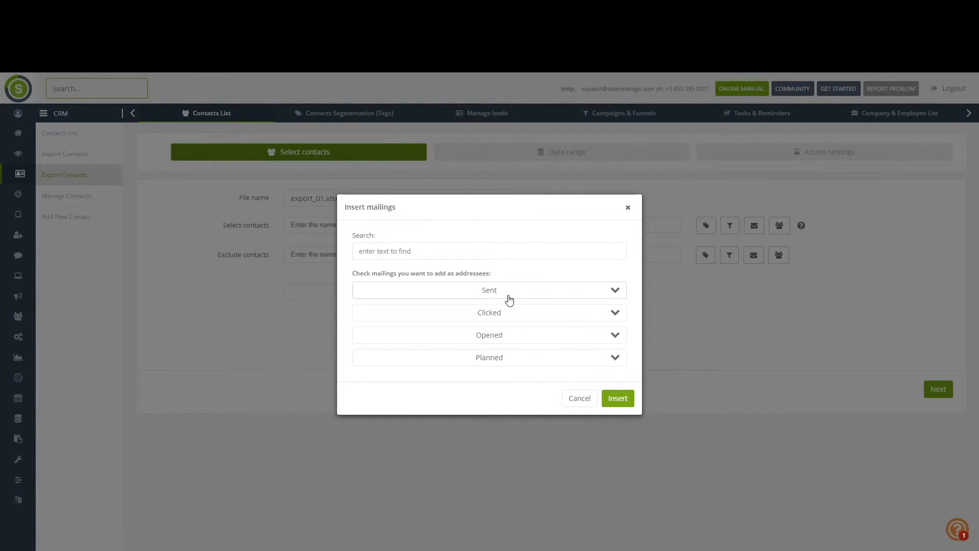
{"action": "left_click", "coordinate": [489, 290]}
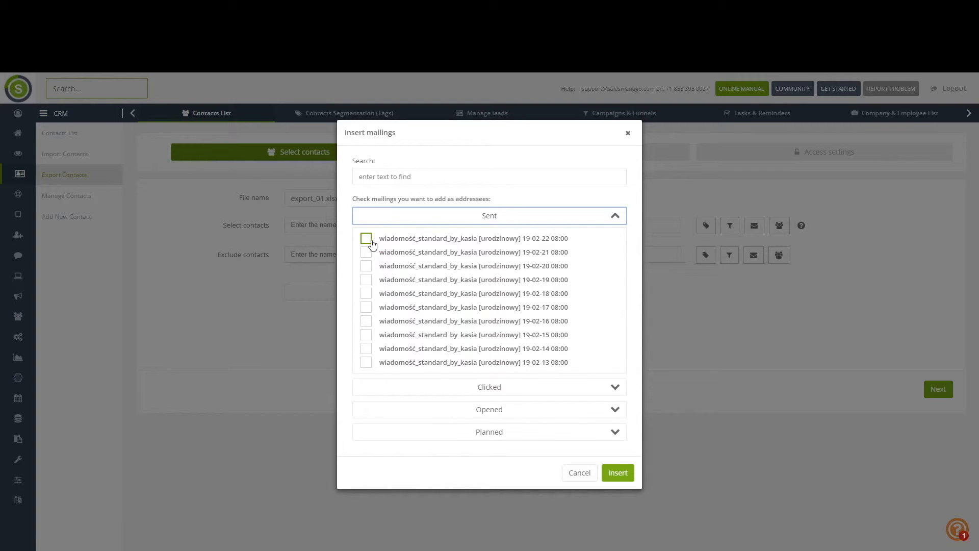
{"action": "left_click", "coordinate": [367, 238]}
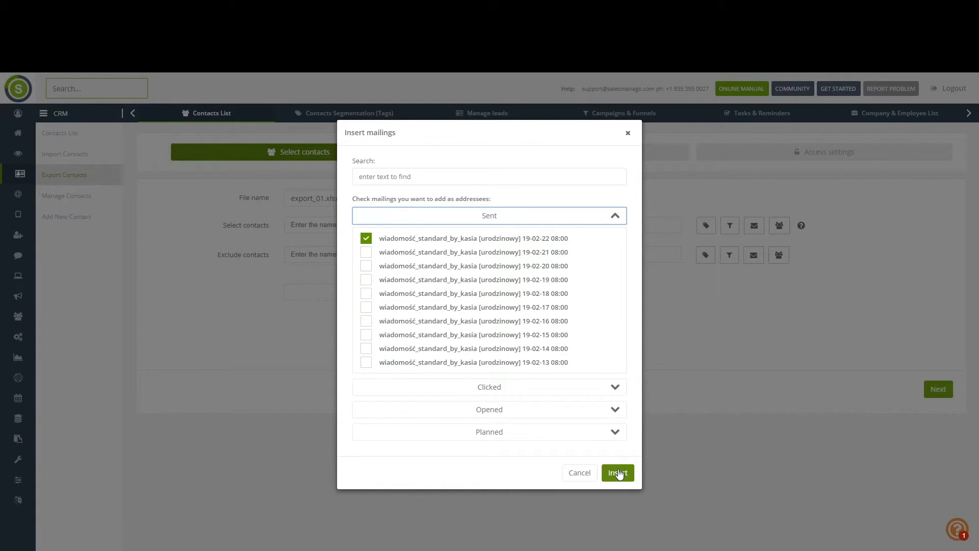
{"action": "left_click", "coordinate": [617, 472]}
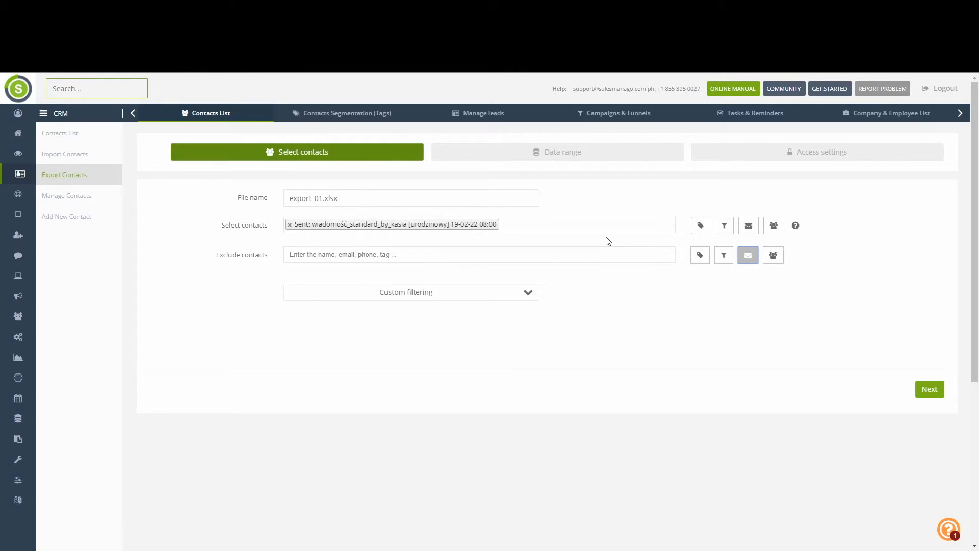
{"action": "mouse_move", "coordinate": [331, 246]}
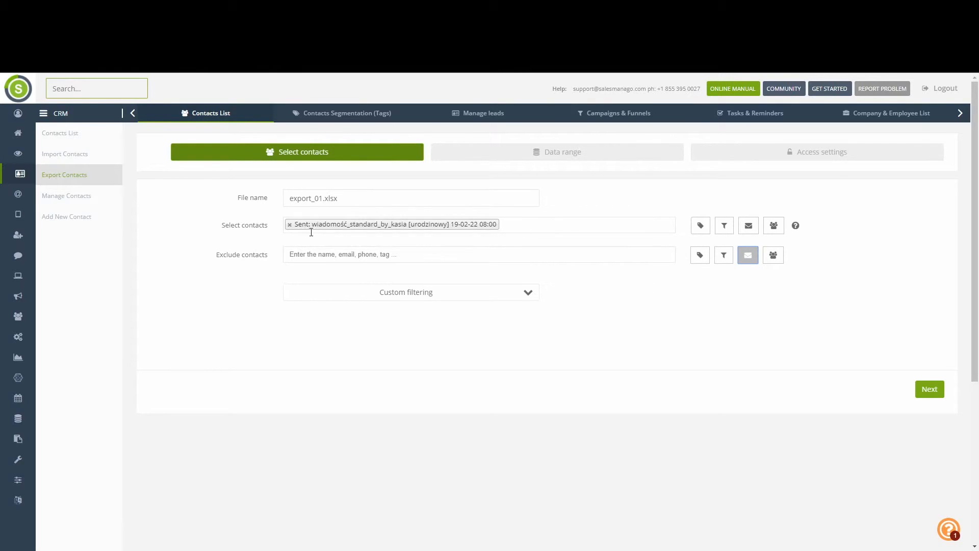
{"action": "mouse_move", "coordinate": [307, 249]}
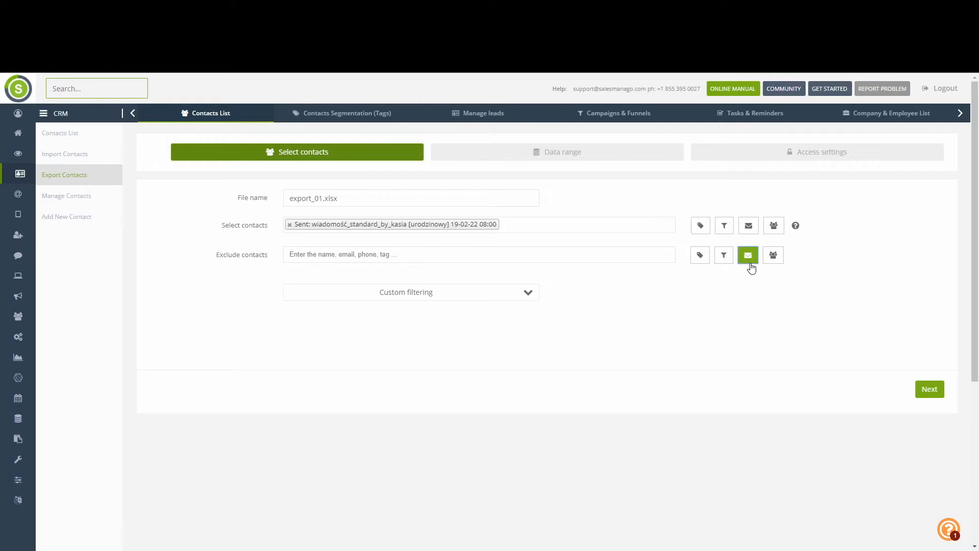
- Exclude contacts who opened the 19-02-22 08:00 mailing
{"action": "left_click", "coordinate": [748, 255]}
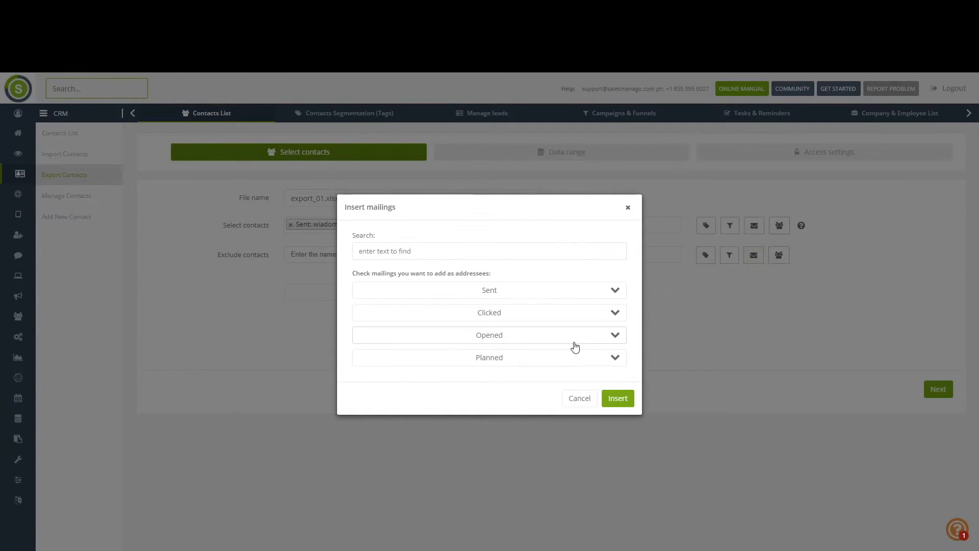
{"action": "left_click", "coordinate": [488, 335]}
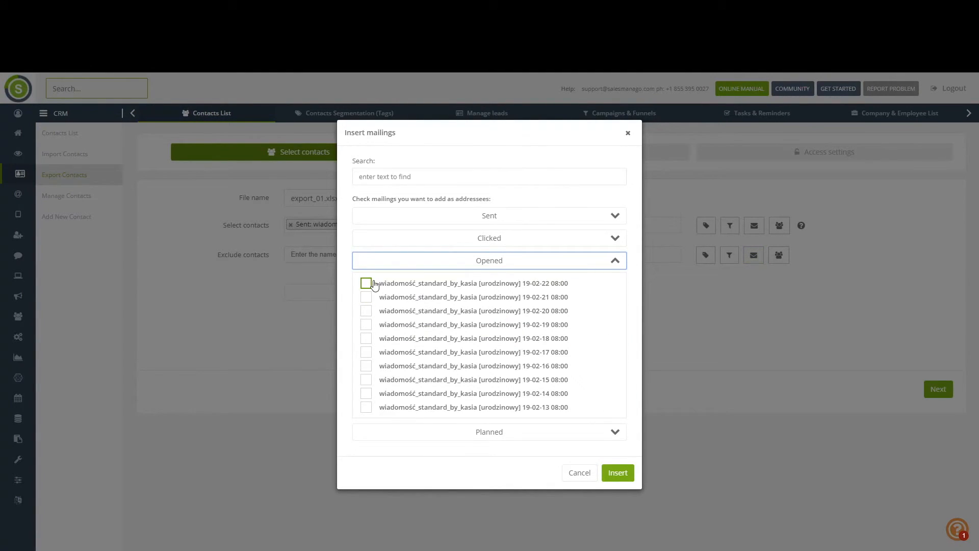
{"action": "left_click", "coordinate": [616, 472]}
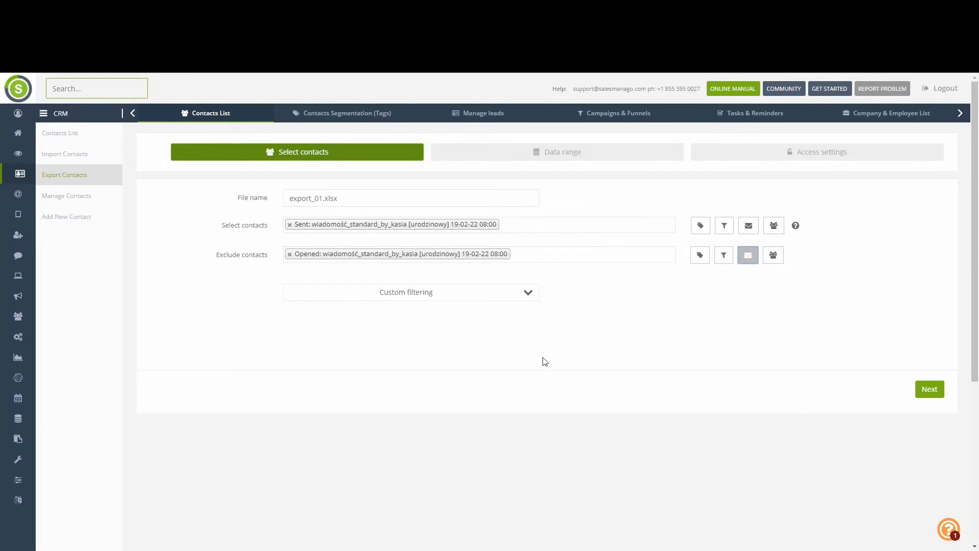
{"action": "mouse_move", "coordinate": [770, 347]}
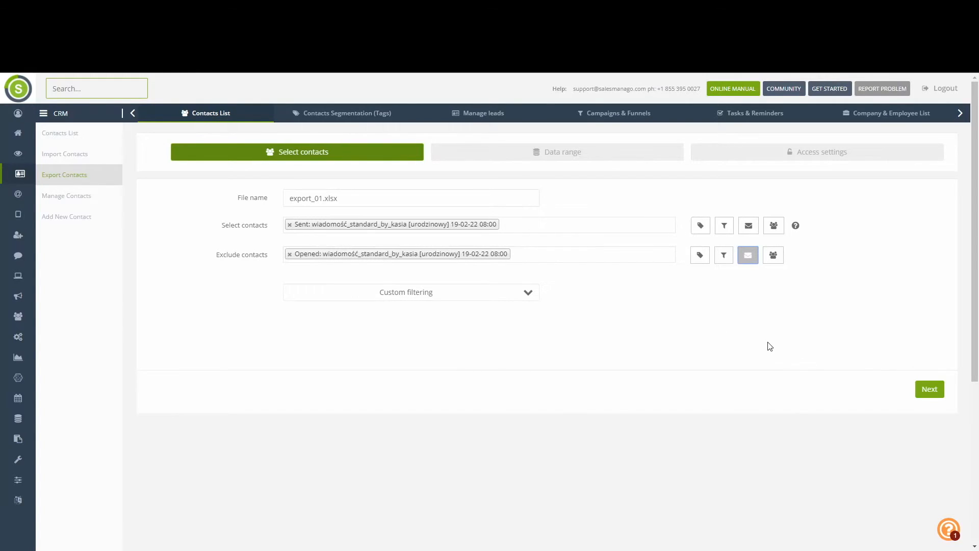
{"action": "mouse_move", "coordinate": [758, 335]}
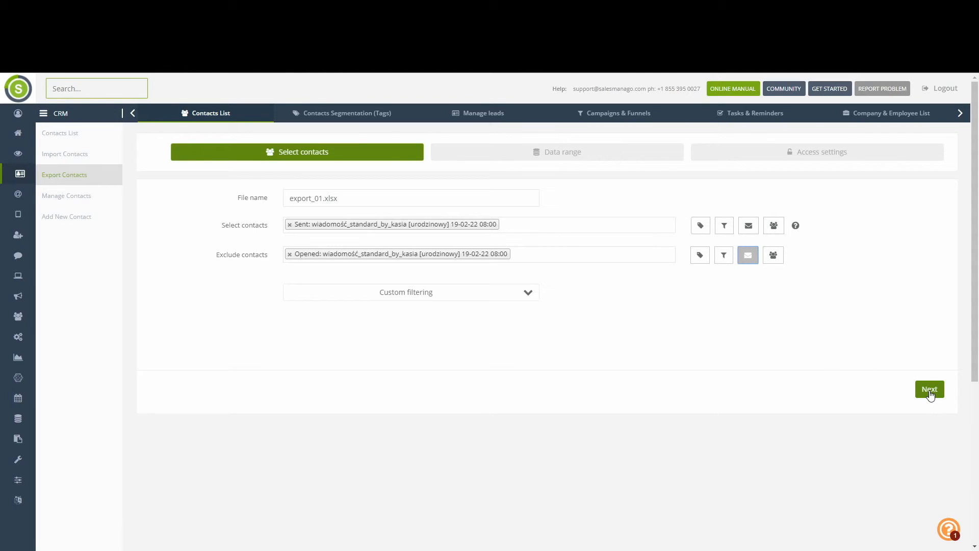
- Advance to the data range step and choose the full data range for export
{"action": "left_click", "coordinate": [929, 388]}
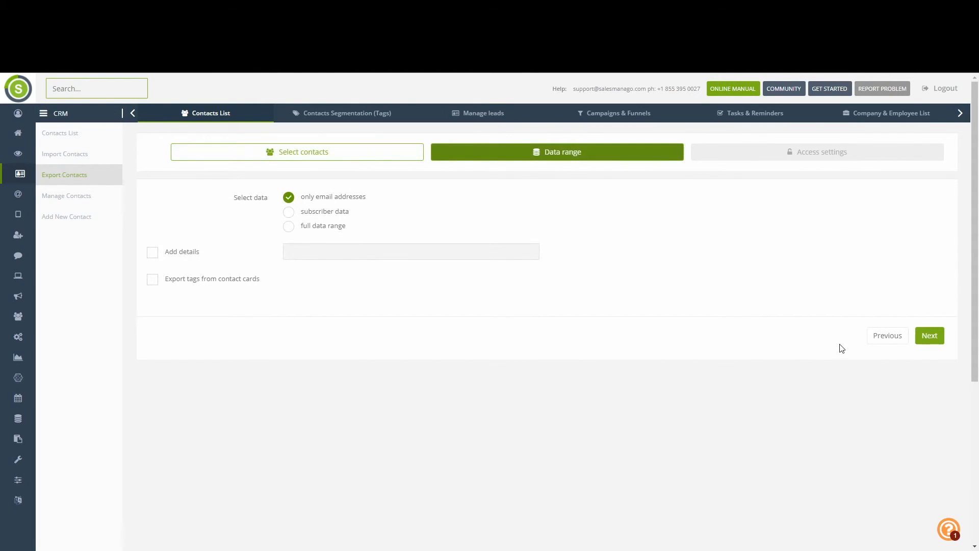
{"action": "mouse_move", "coordinate": [693, 281]}
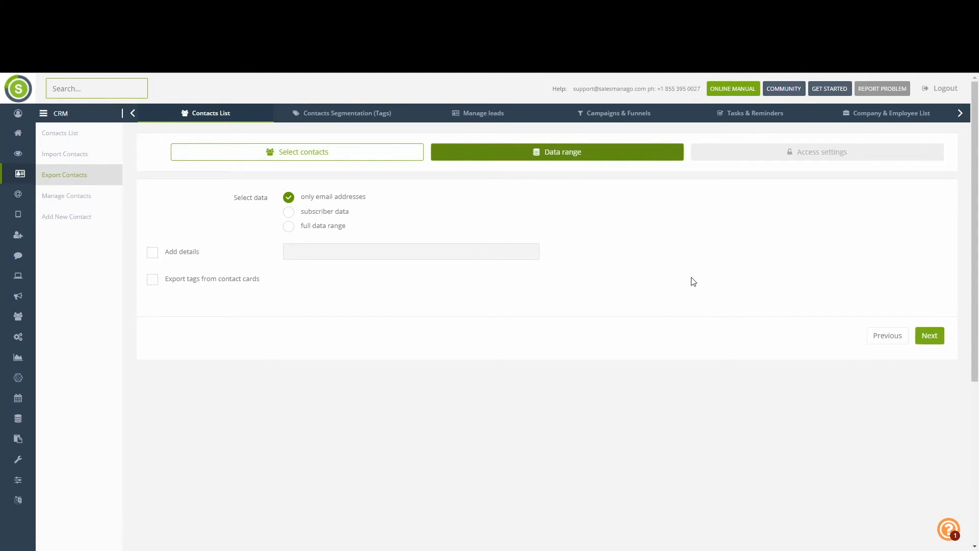
{"action": "mouse_move", "coordinate": [453, 208]}
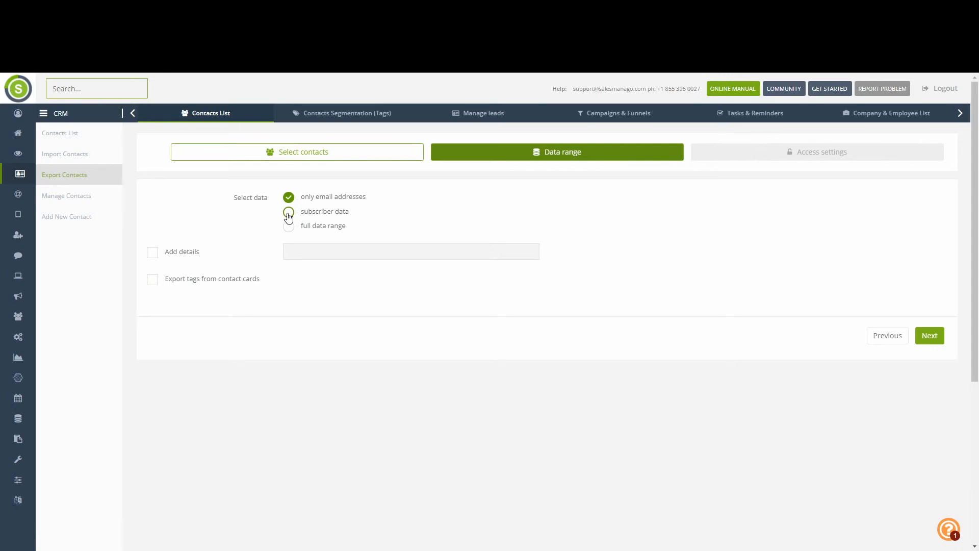
{"action": "left_click", "coordinate": [289, 211]}
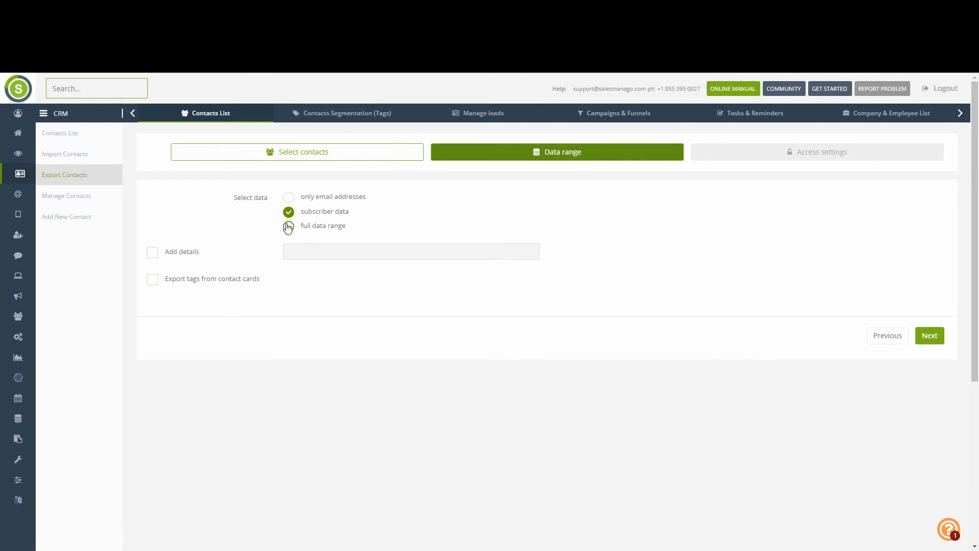
{"action": "left_click", "coordinate": [288, 226]}
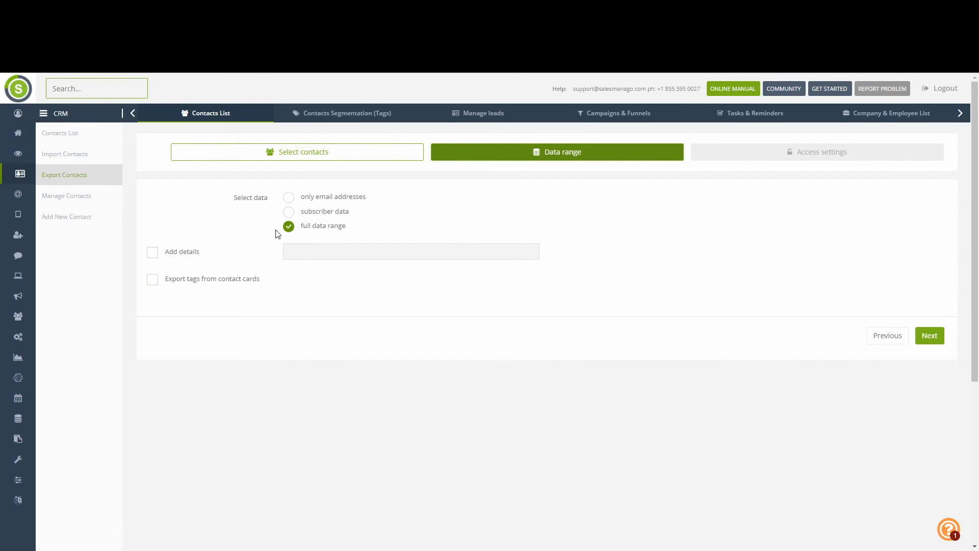
{"action": "mouse_move", "coordinate": [242, 243]}
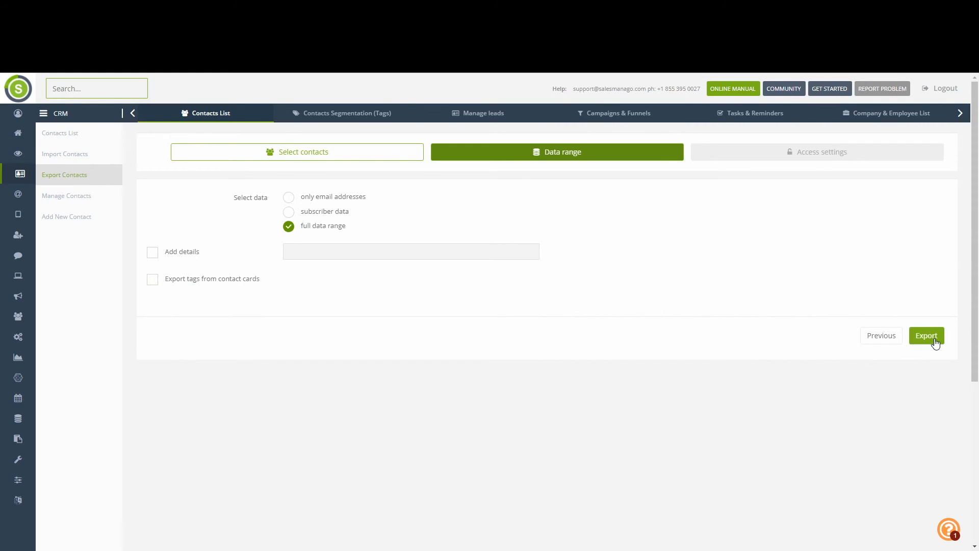
- In access settings, send the export to the Documents folder and mark it private
{"action": "left_click", "coordinate": [926, 336]}
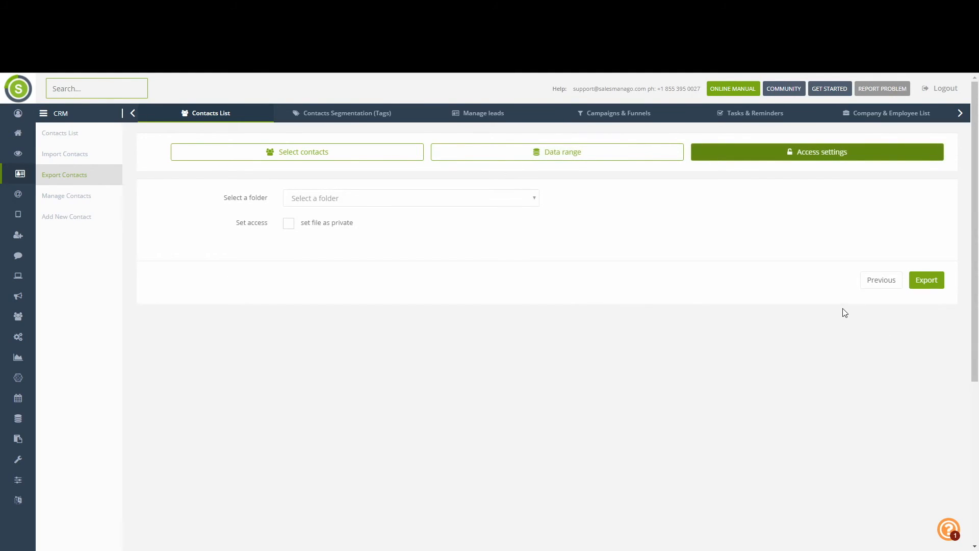
{"action": "mouse_move", "coordinate": [648, 228]}
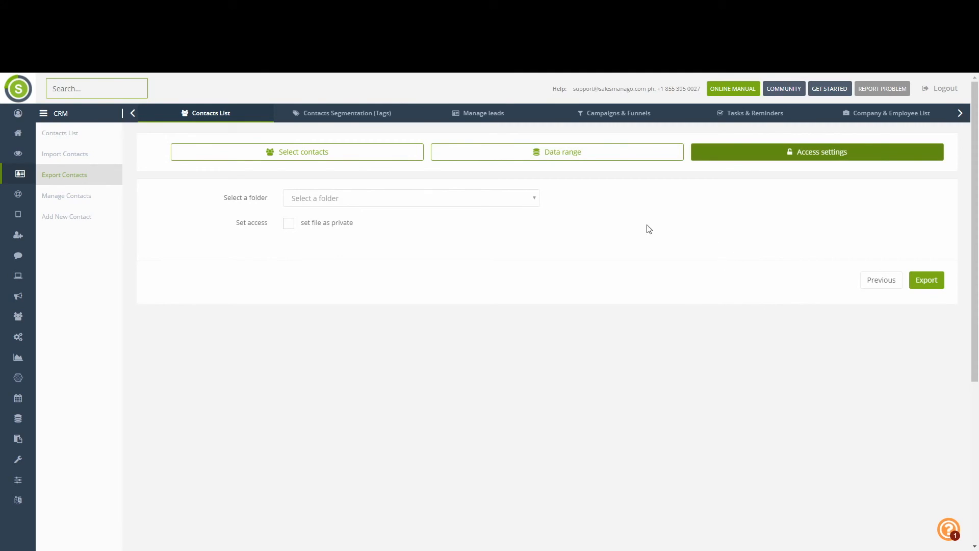
{"action": "mouse_move", "coordinate": [539, 204]}
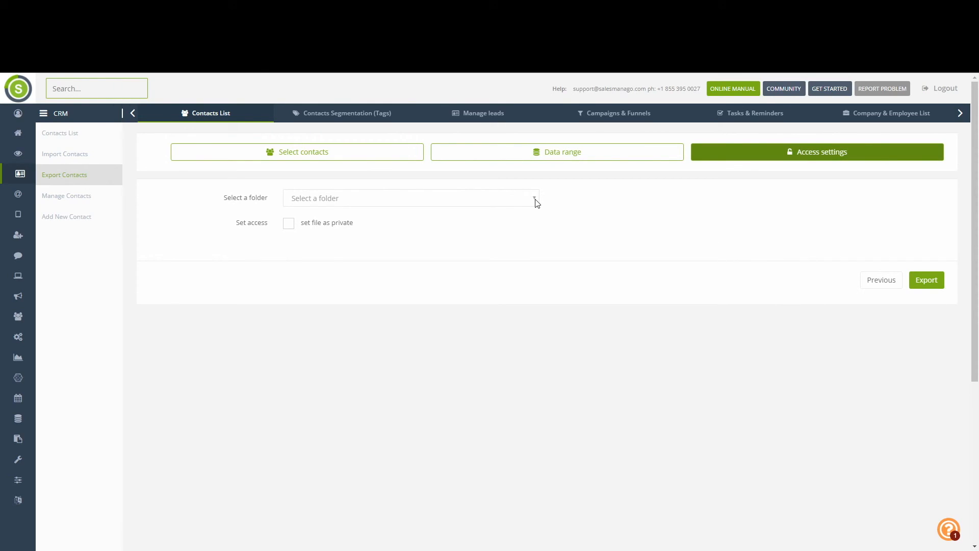
{"action": "left_click", "coordinate": [410, 198]}
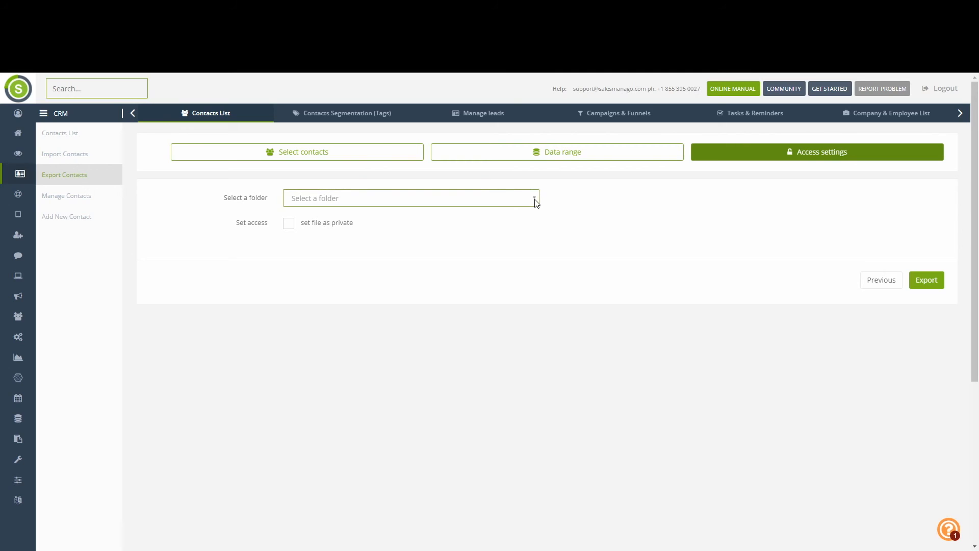
{"action": "left_click", "coordinate": [410, 198]}
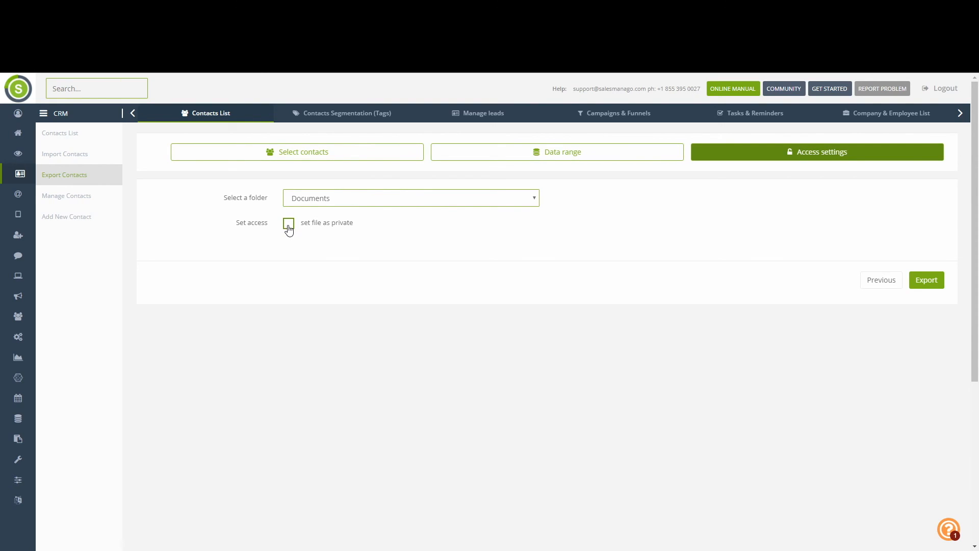
{"action": "left_click", "coordinate": [287, 224]}
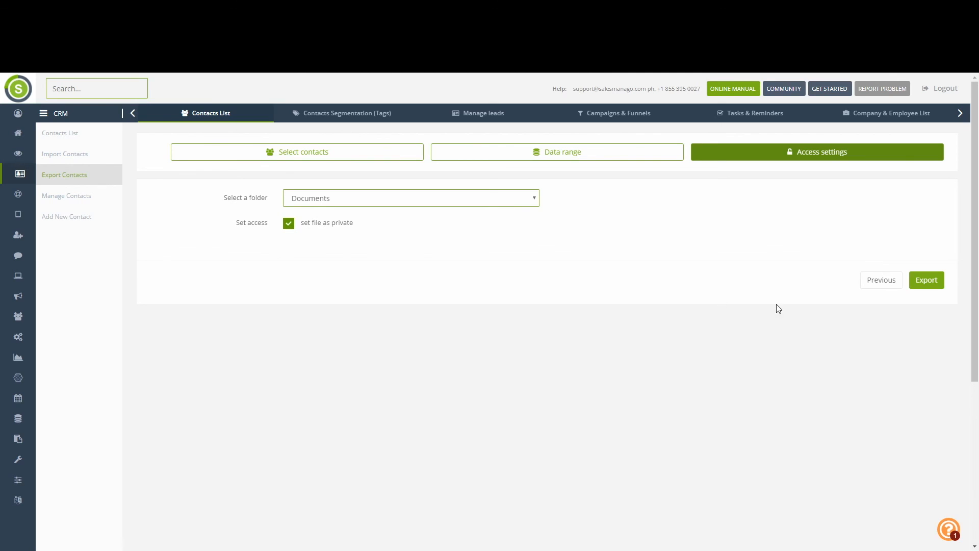